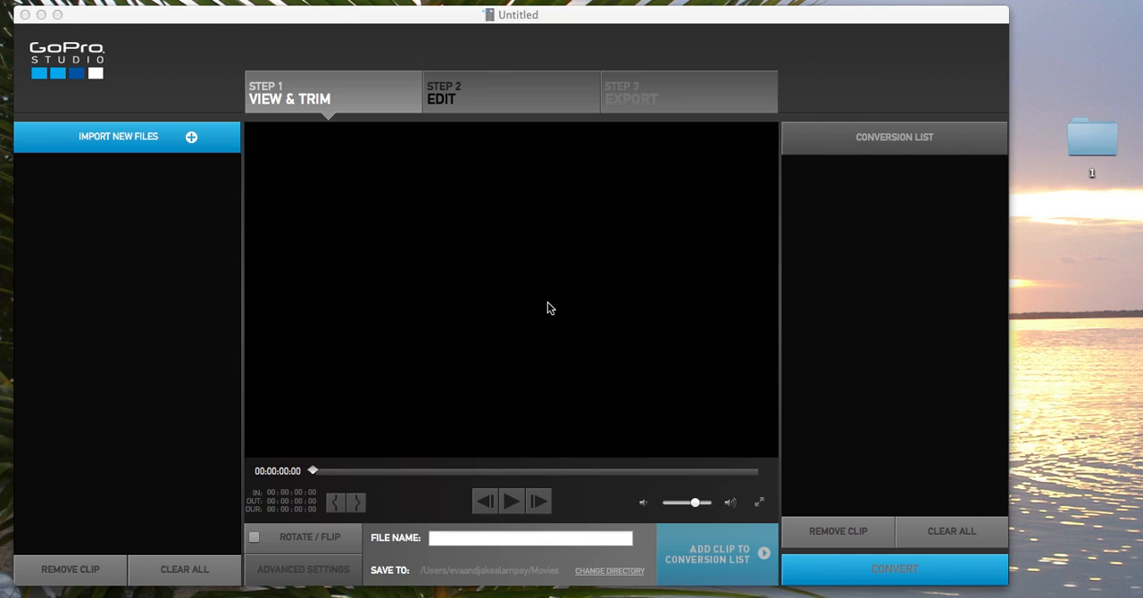
mouse_move(304, 123)
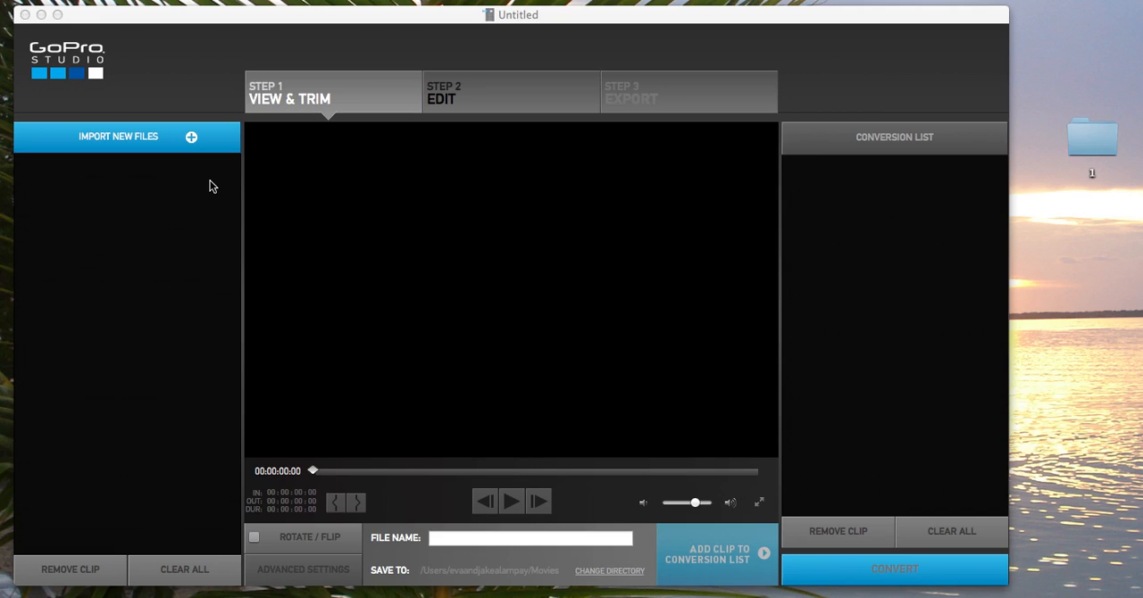
mouse_move(146, 215)
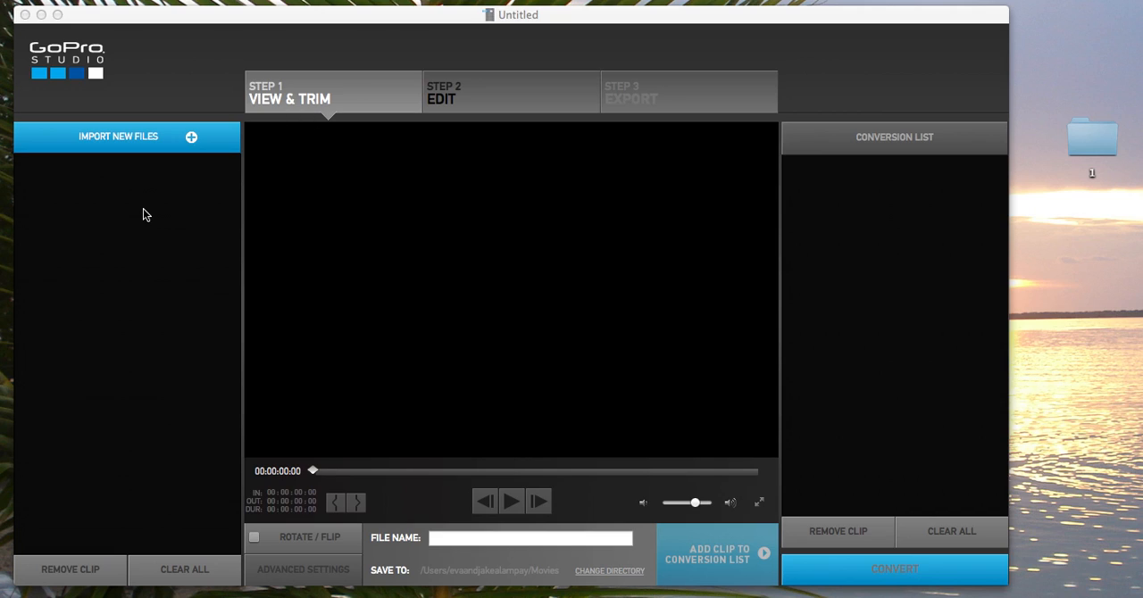
- Import IMG_3568.JPG from folder 1 through the media bin's Import Files option
right_click(148, 214)
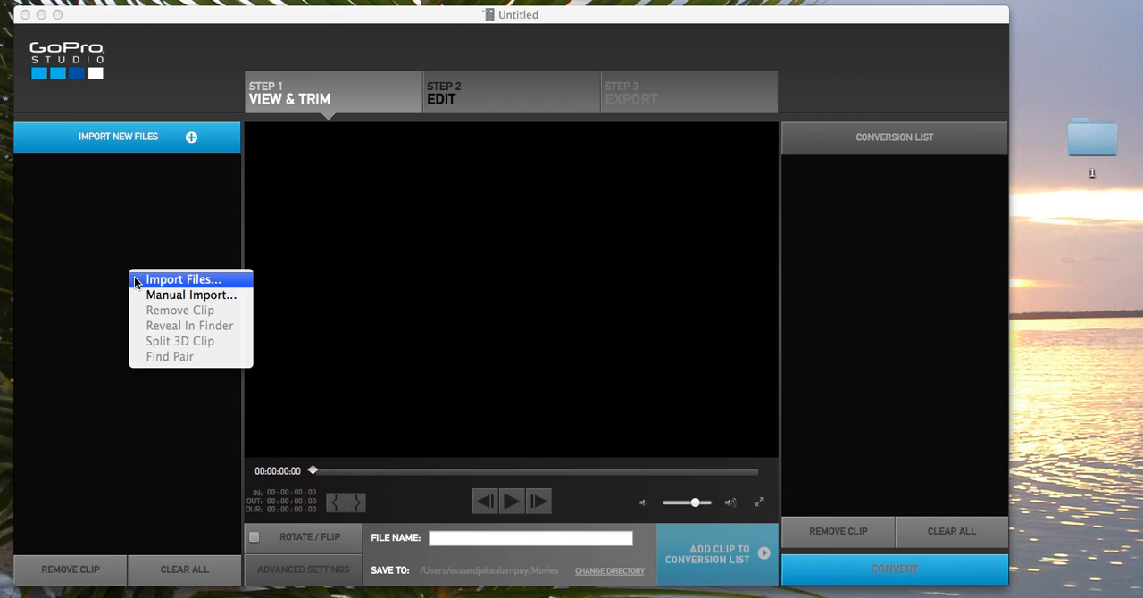
left_click(181, 279)
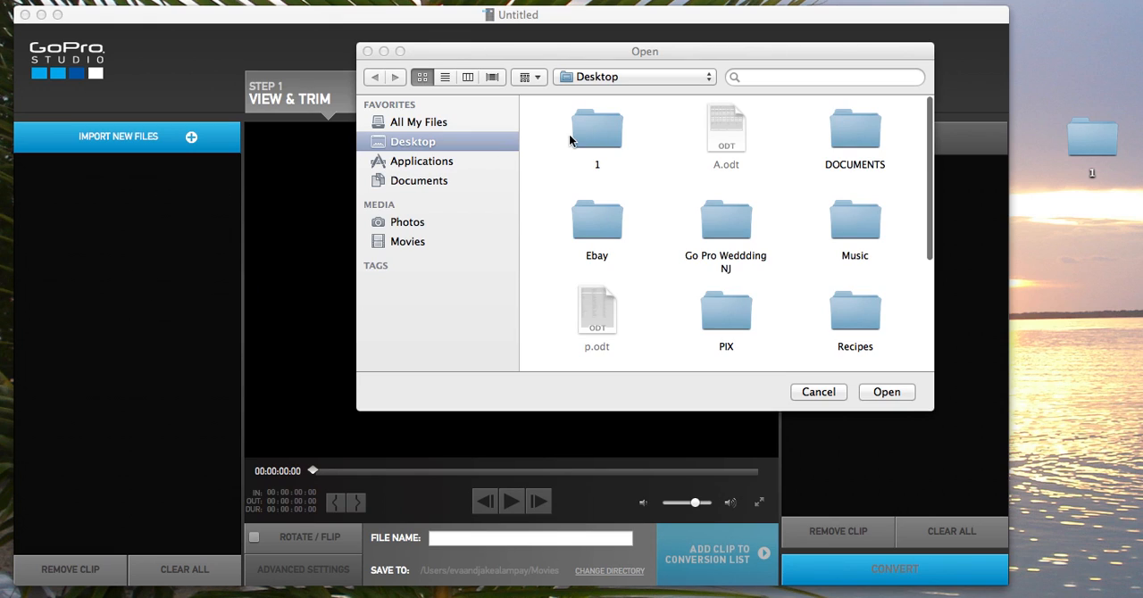
double_click(596, 129)
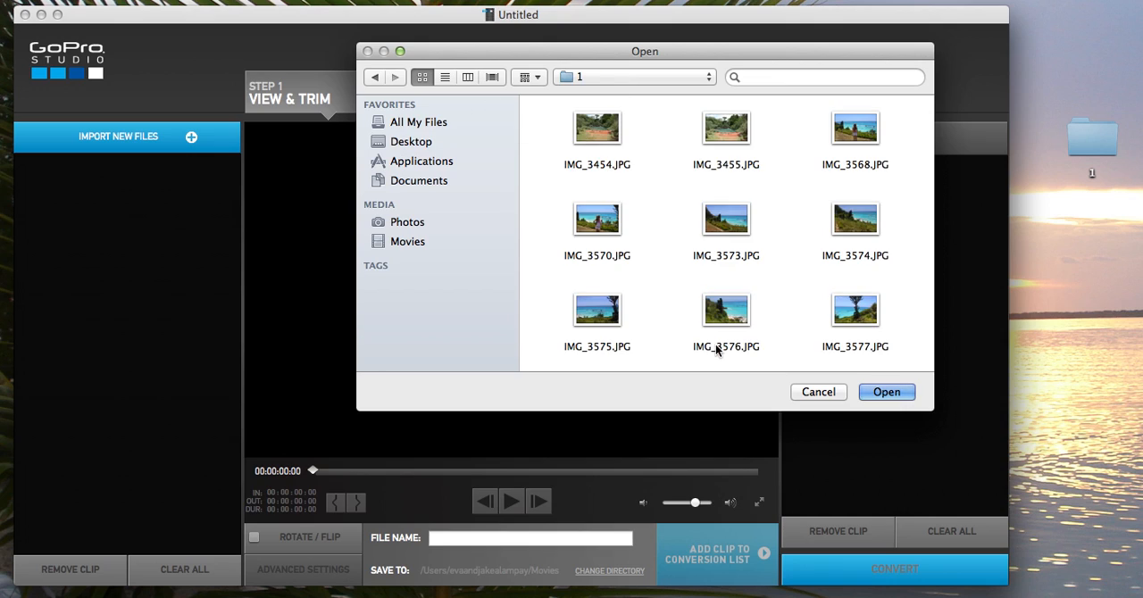
mouse_move(844, 183)
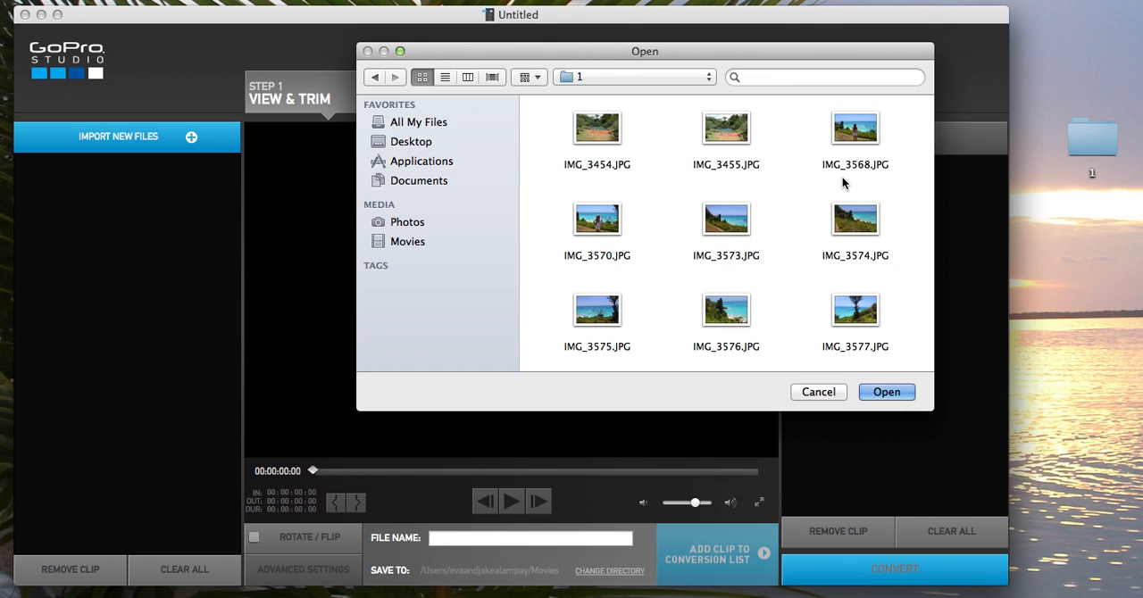
left_click(854, 128)
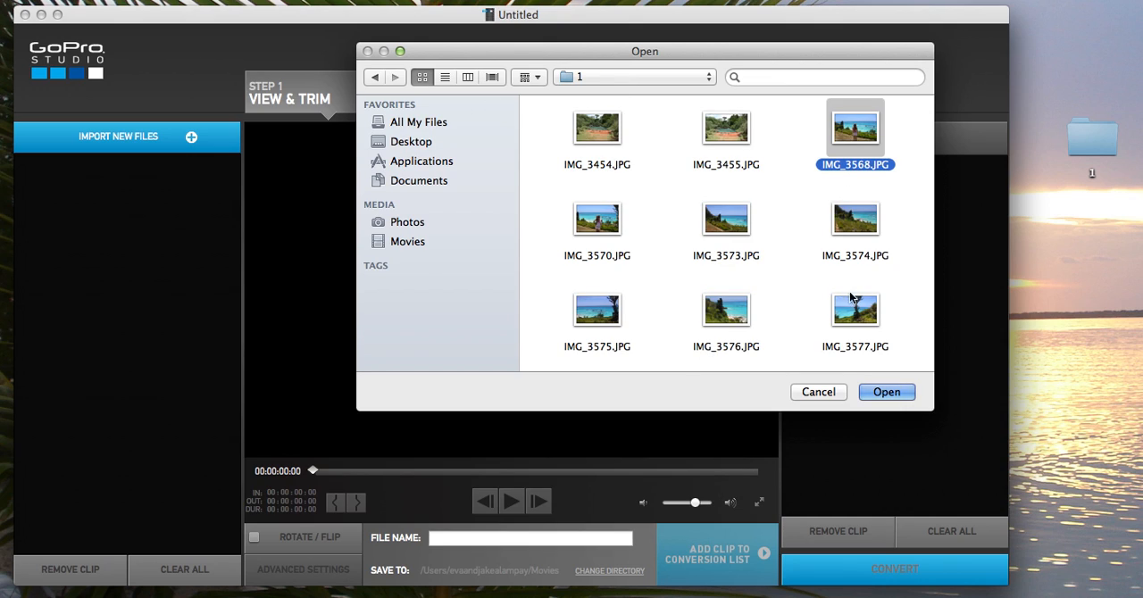
left_click(817, 392)
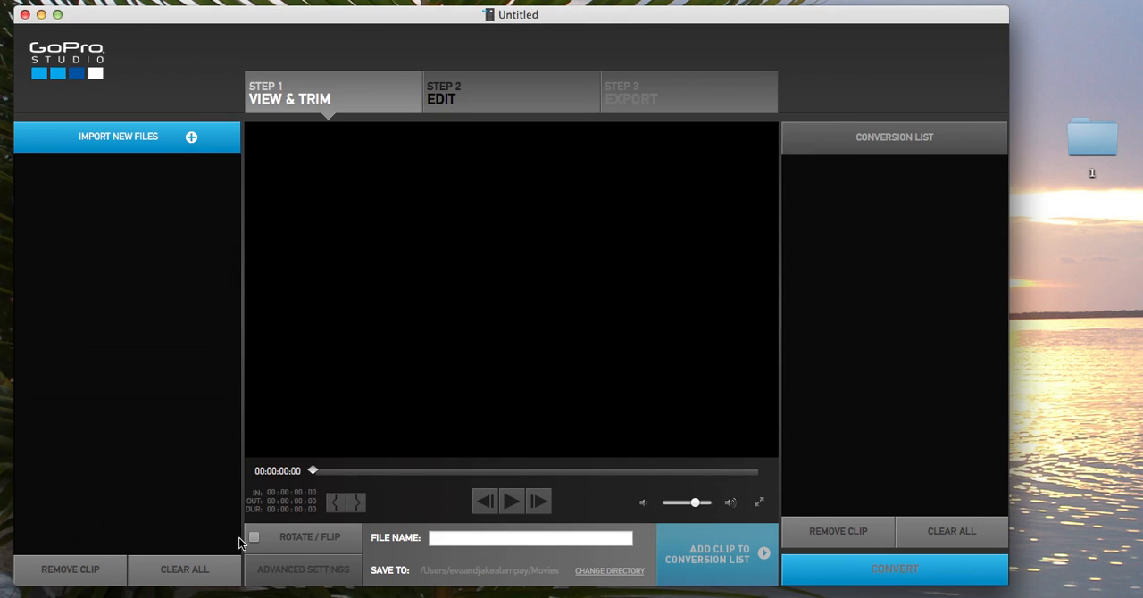
mouse_move(218, 588)
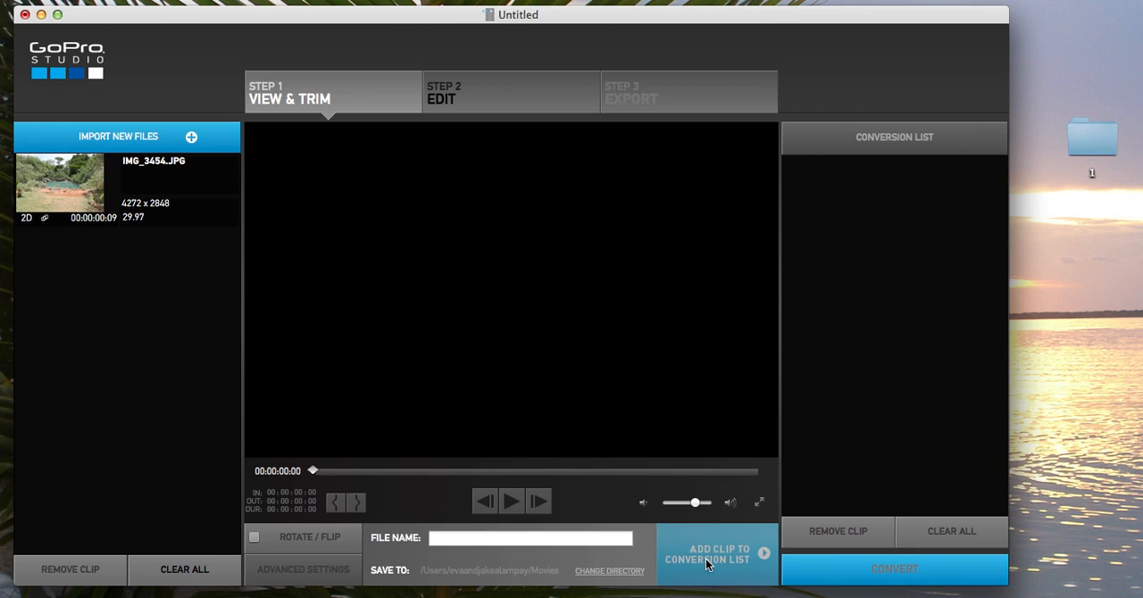
mouse_move(133, 183)
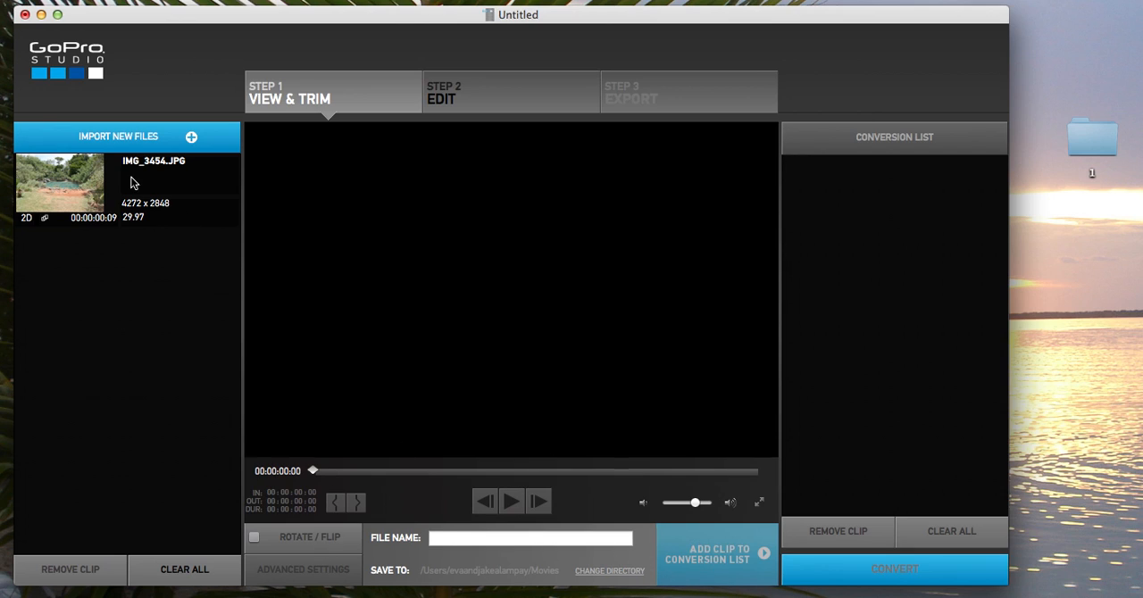
- Load the imported photo into the preview, then clear all clips from the media bin
left_click(61, 183)
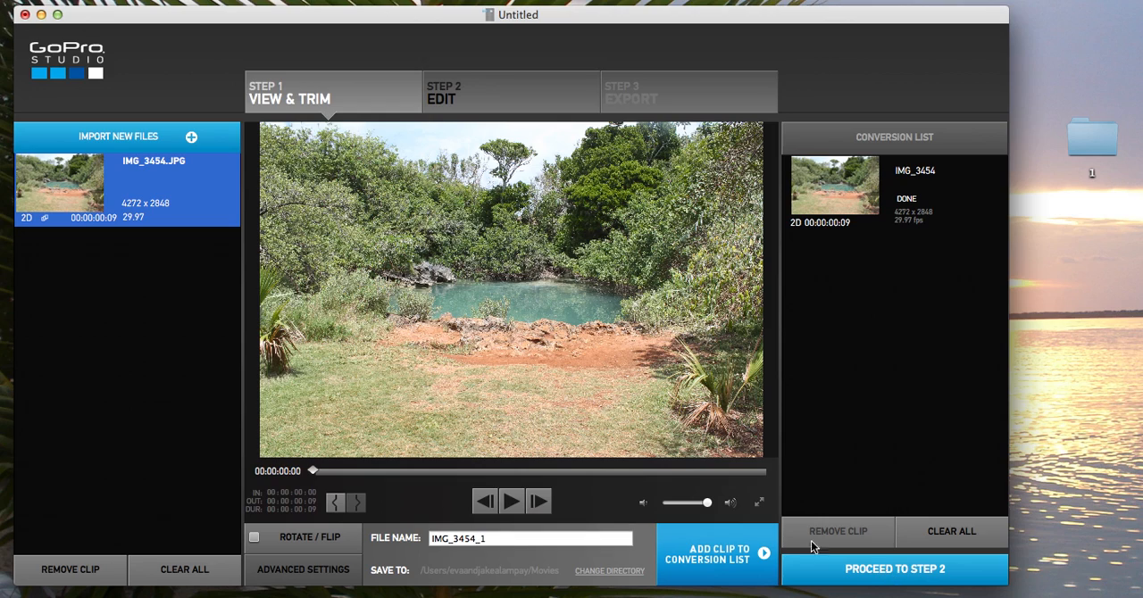
mouse_move(752, 532)
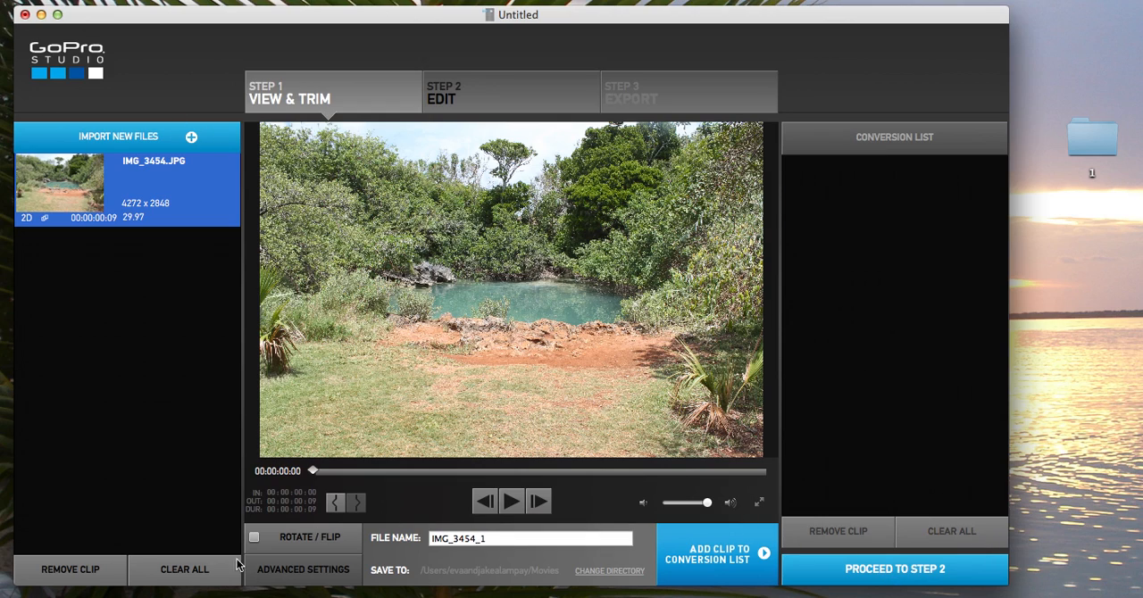
left_click(184, 569)
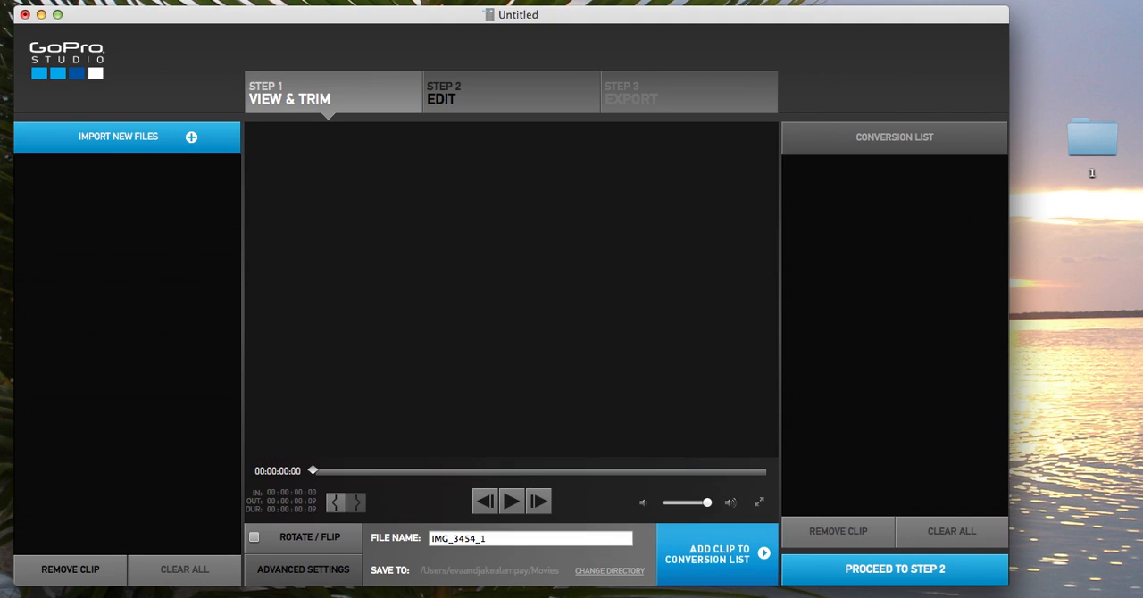
mouse_move(1076, 150)
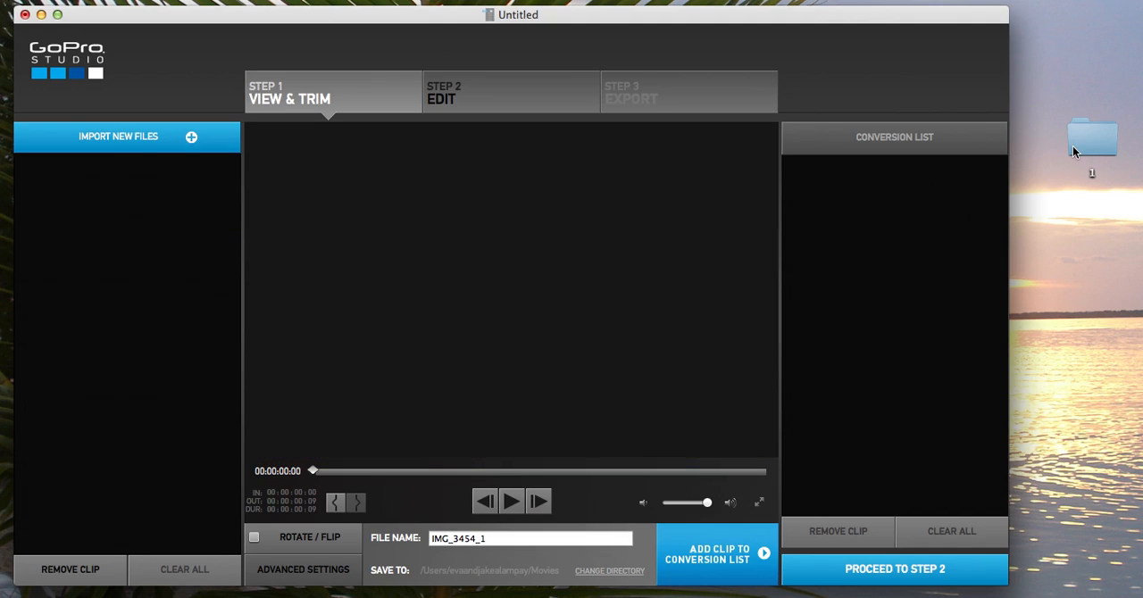
- Copy IMG_3568.JPG from folder 1 into a new desktop folder, untitled folder 2
double_click(1090, 139)
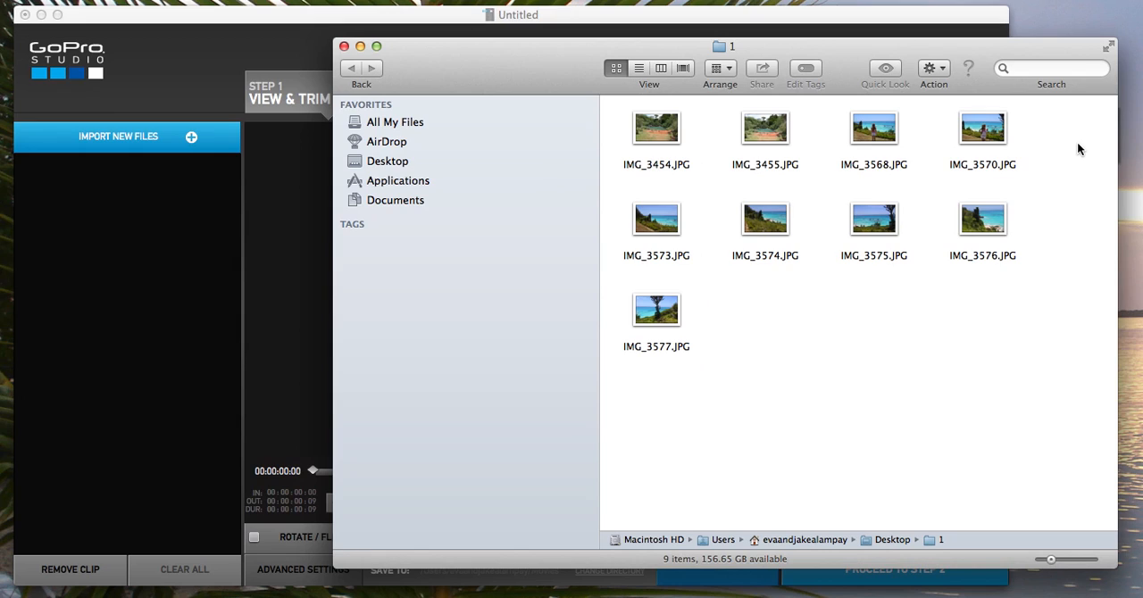
right_click(873, 128)
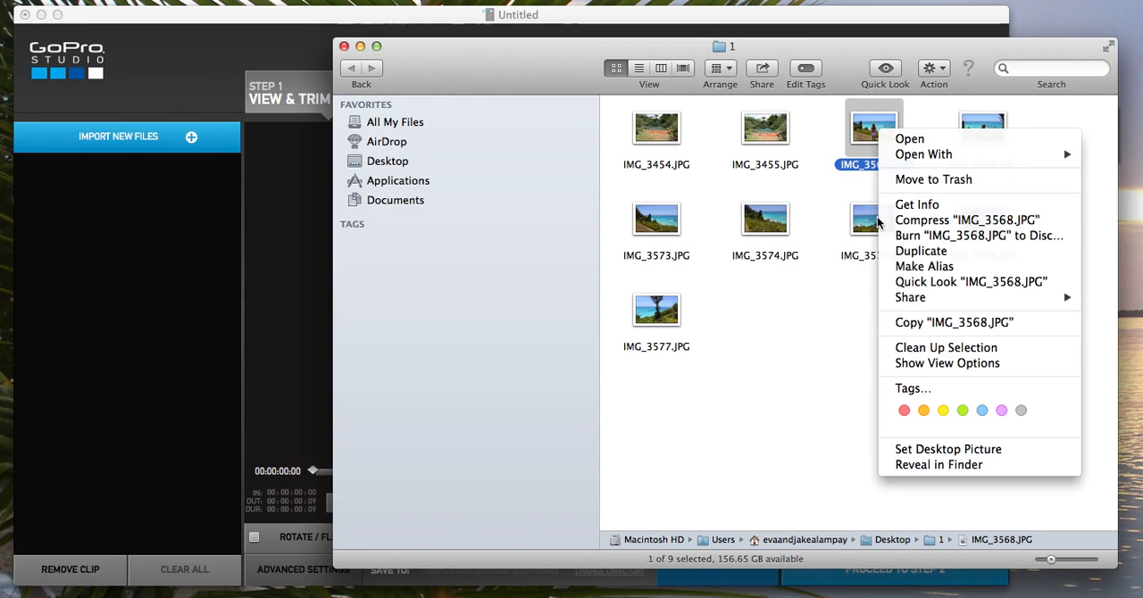
mouse_move(917, 205)
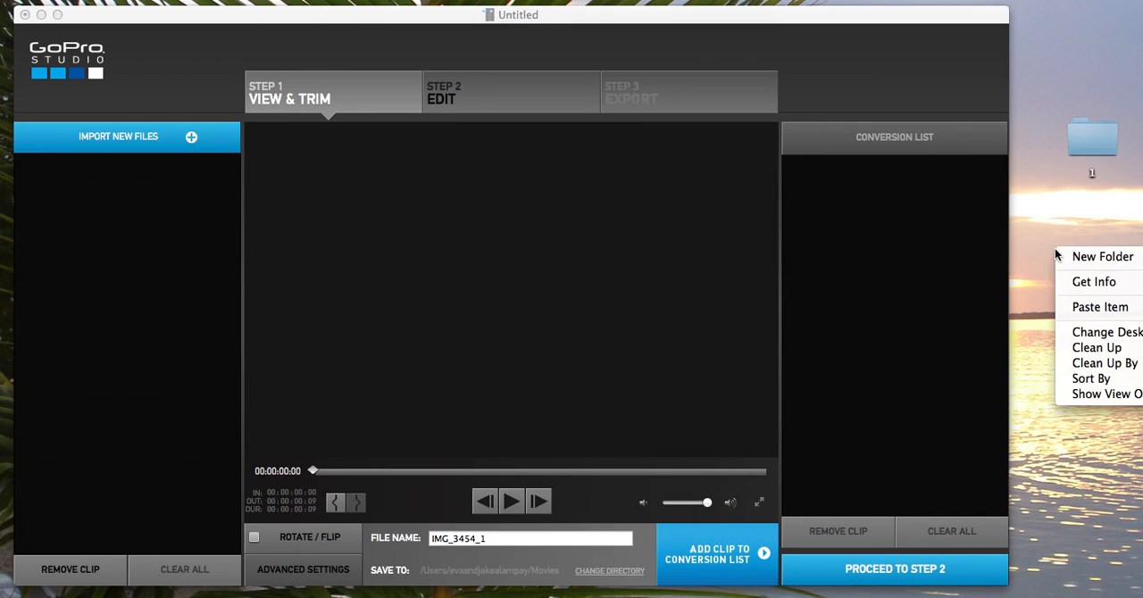
left_click(1101, 256)
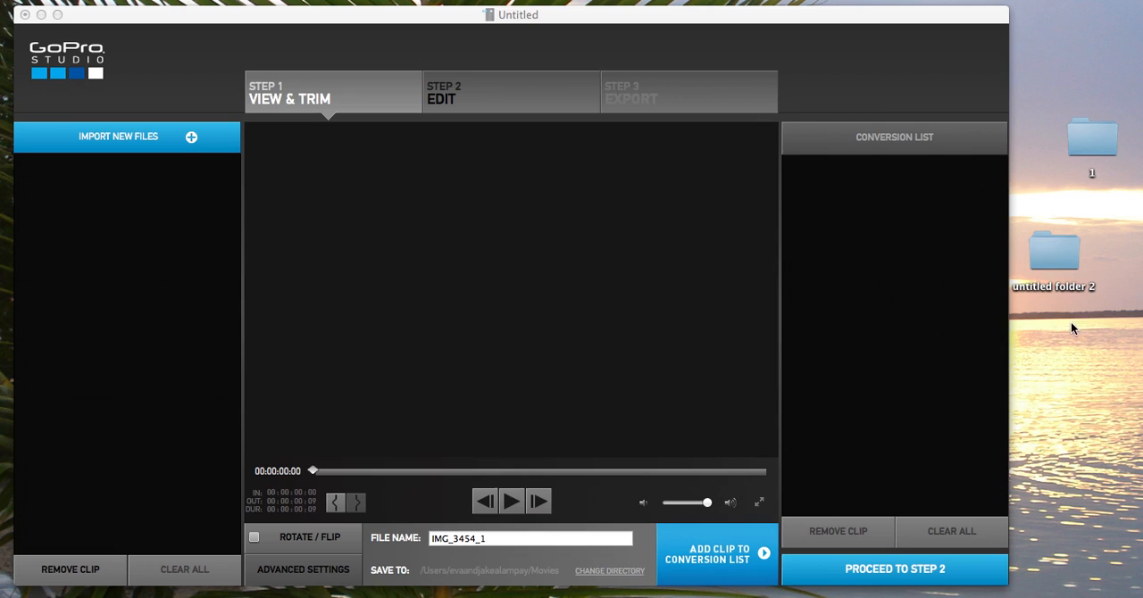
double_click(1053, 251)
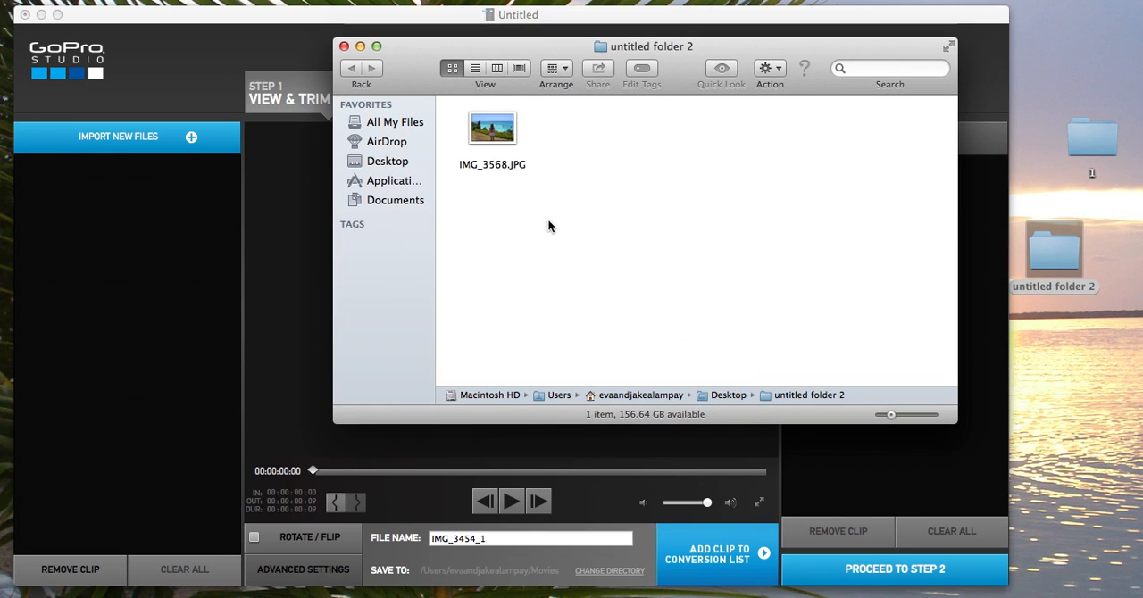
mouse_move(522, 186)
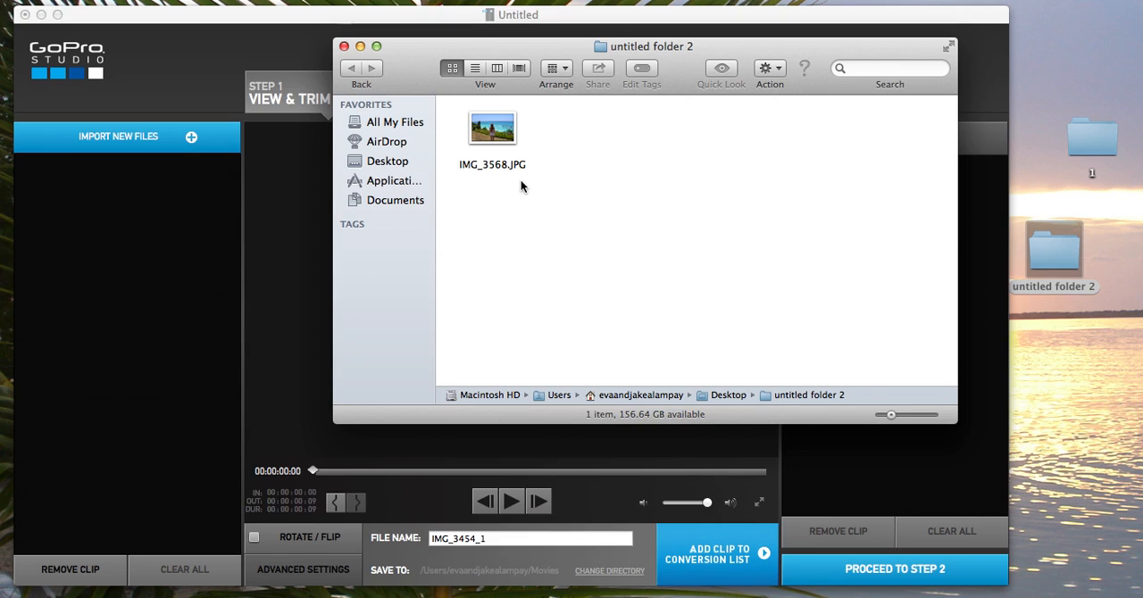
left_click(360, 46)
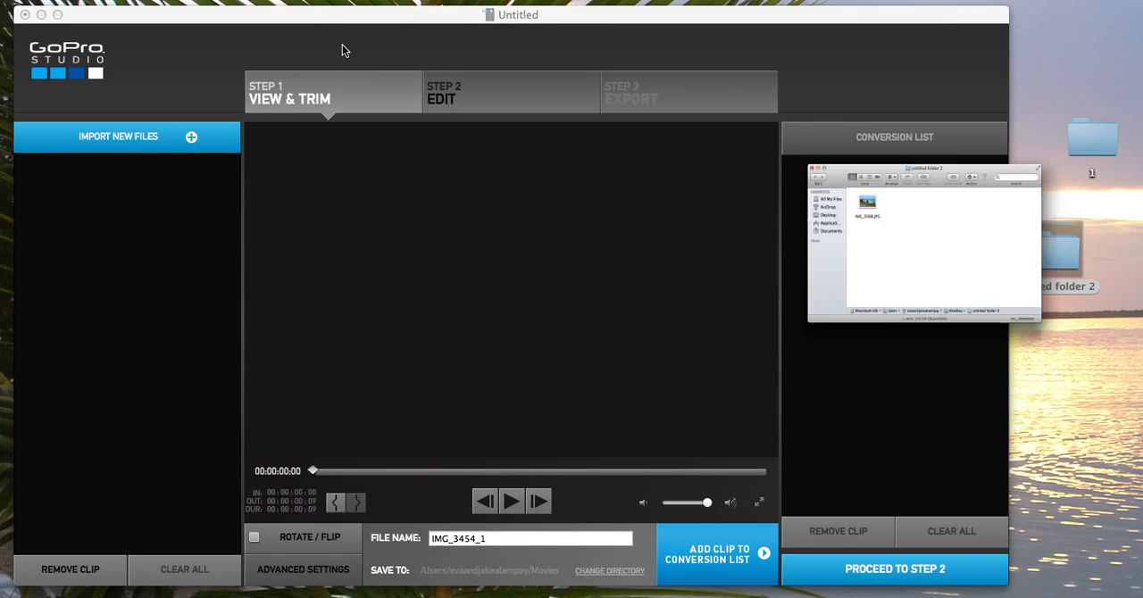
- Place a loose copy of IMG_3568.JPG on the desktop
left_click(1054, 250)
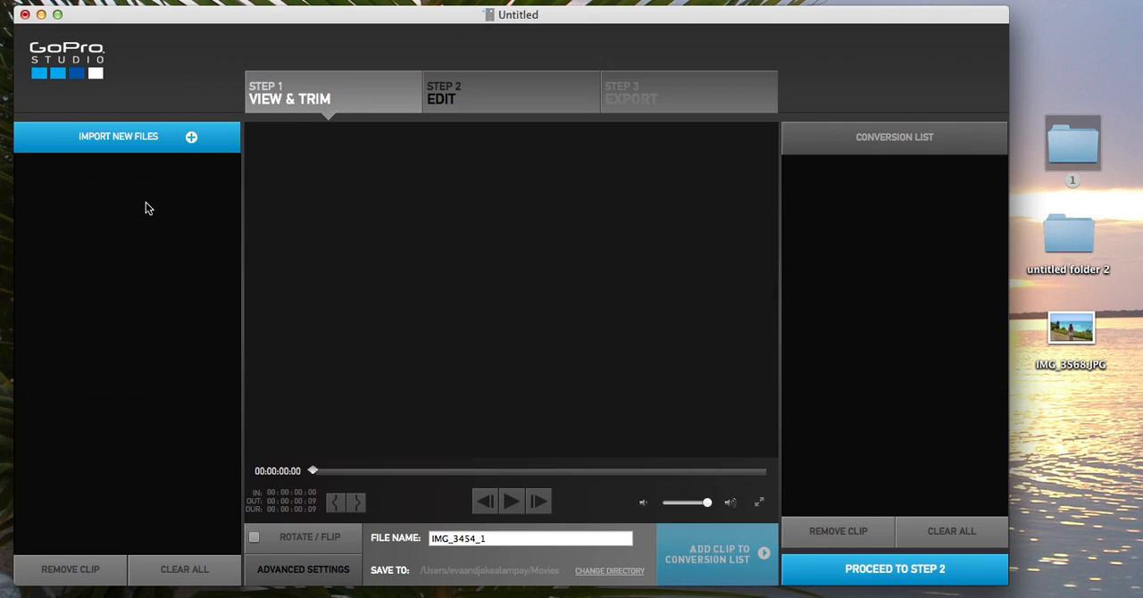
mouse_move(103, 233)
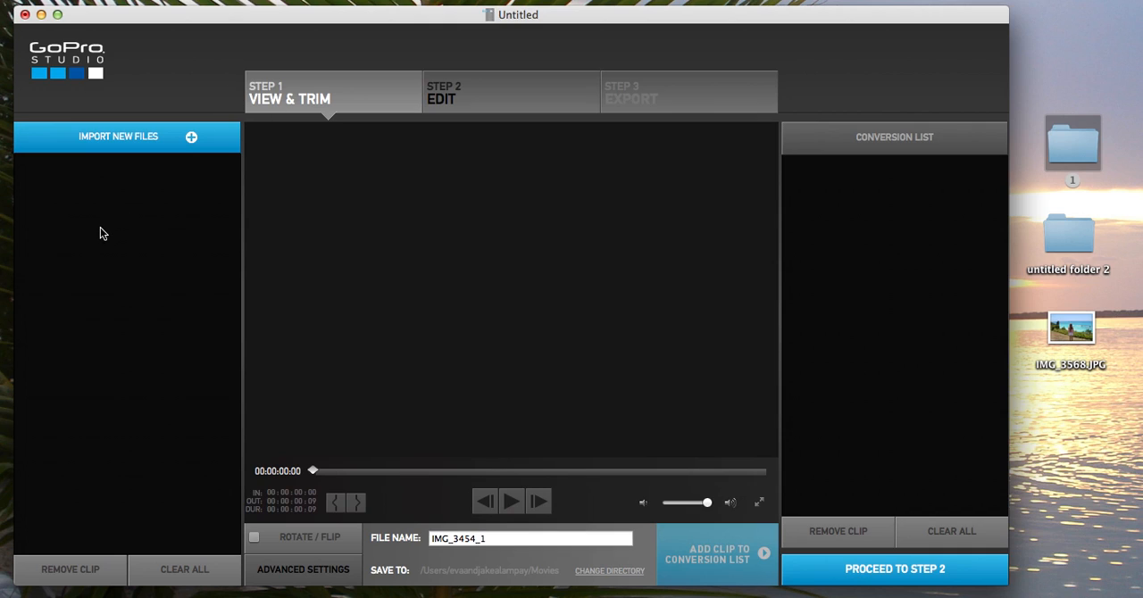
mouse_move(104, 248)
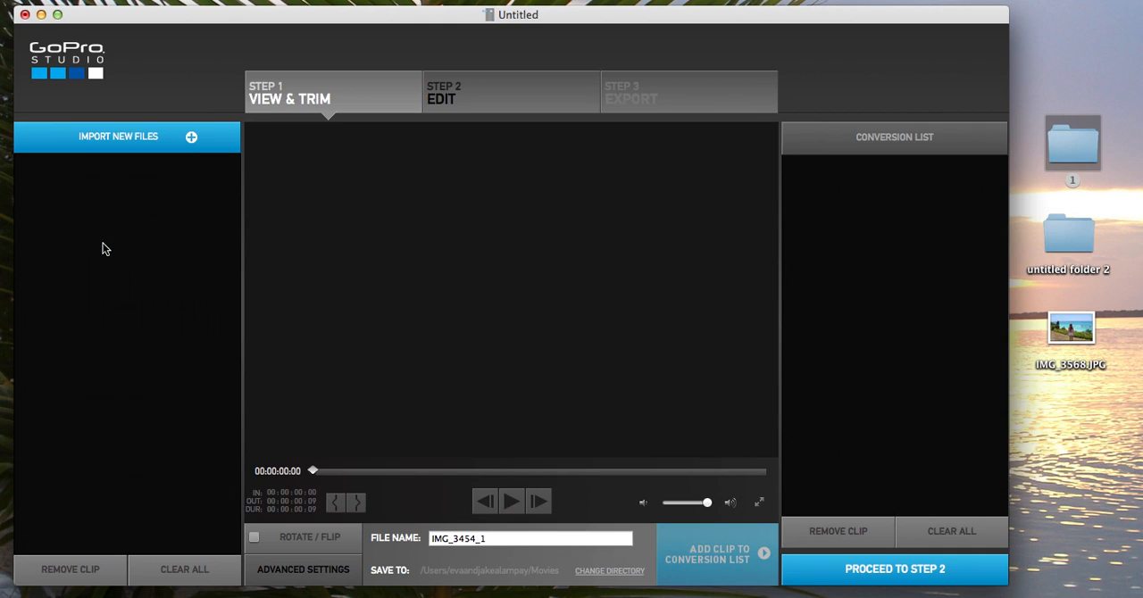
- Import IMG_3568.JPG from untitled folder 2 and load it into the preview
left_click(118, 137)
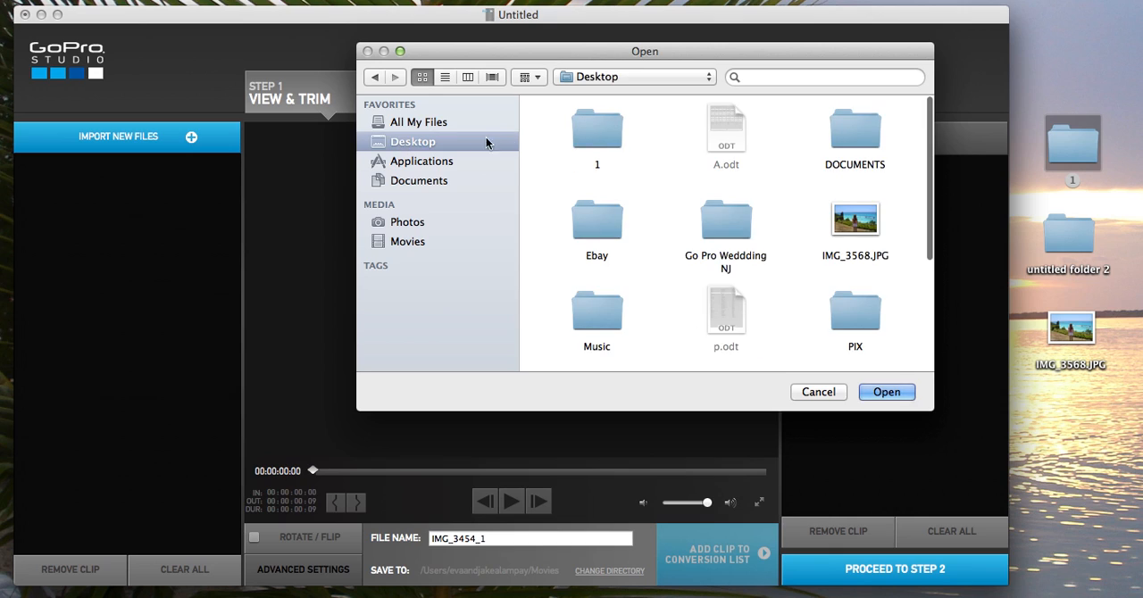
scroll("down", 3)
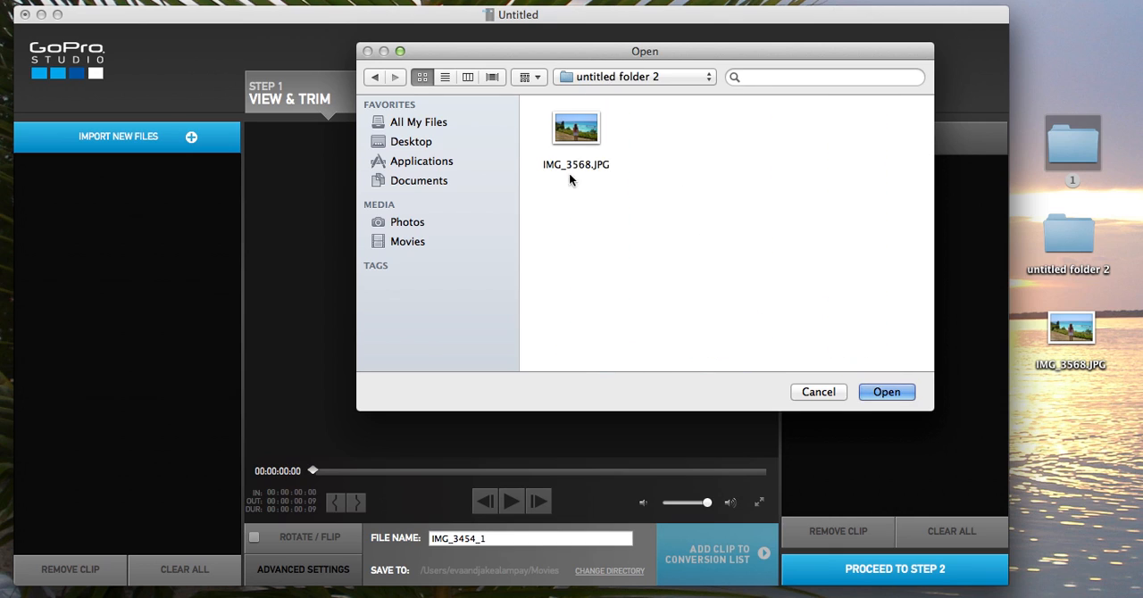
left_click(576, 128)
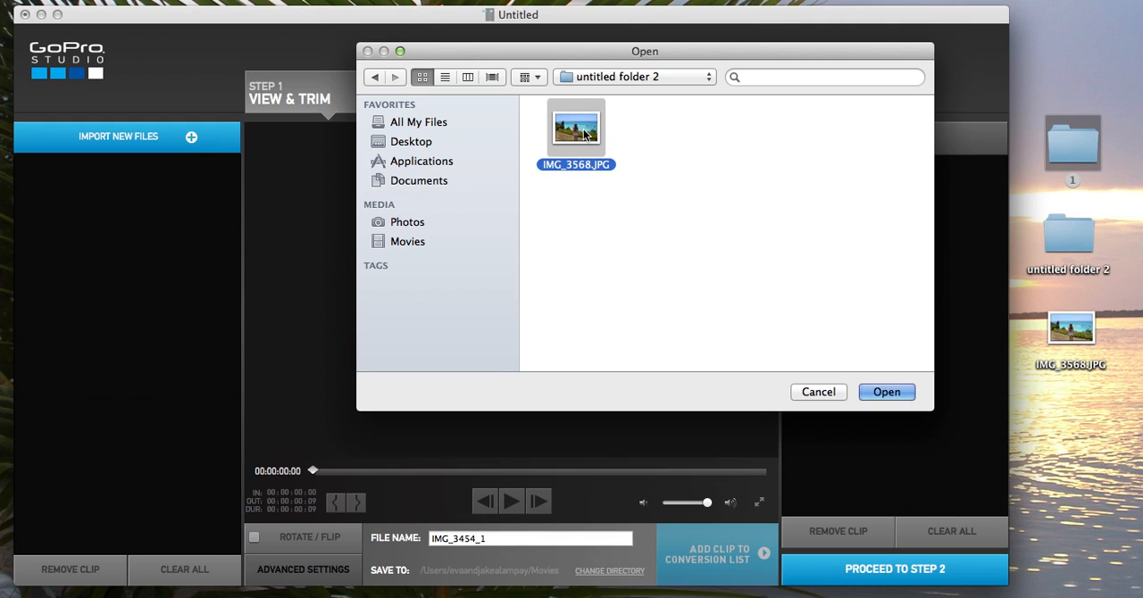
left_click(885, 392)
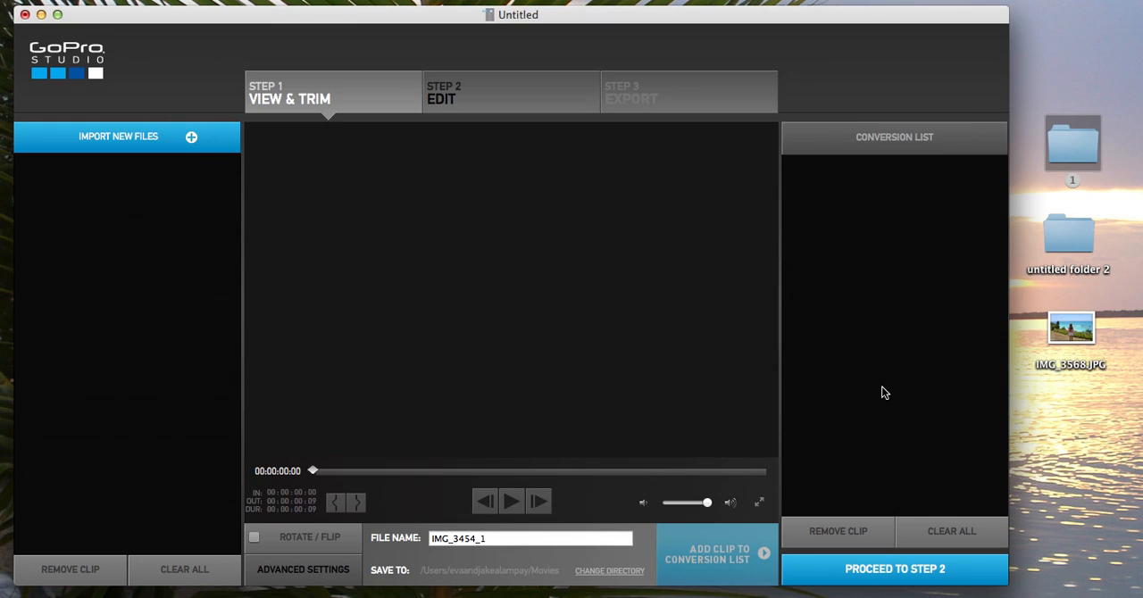
mouse_move(436, 479)
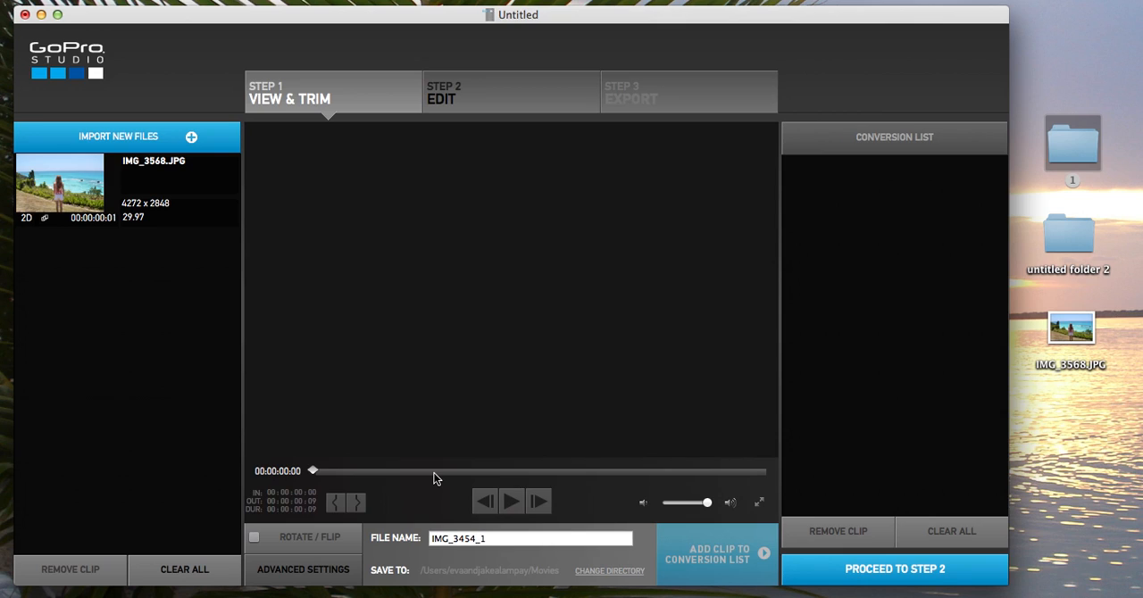
mouse_move(114, 211)
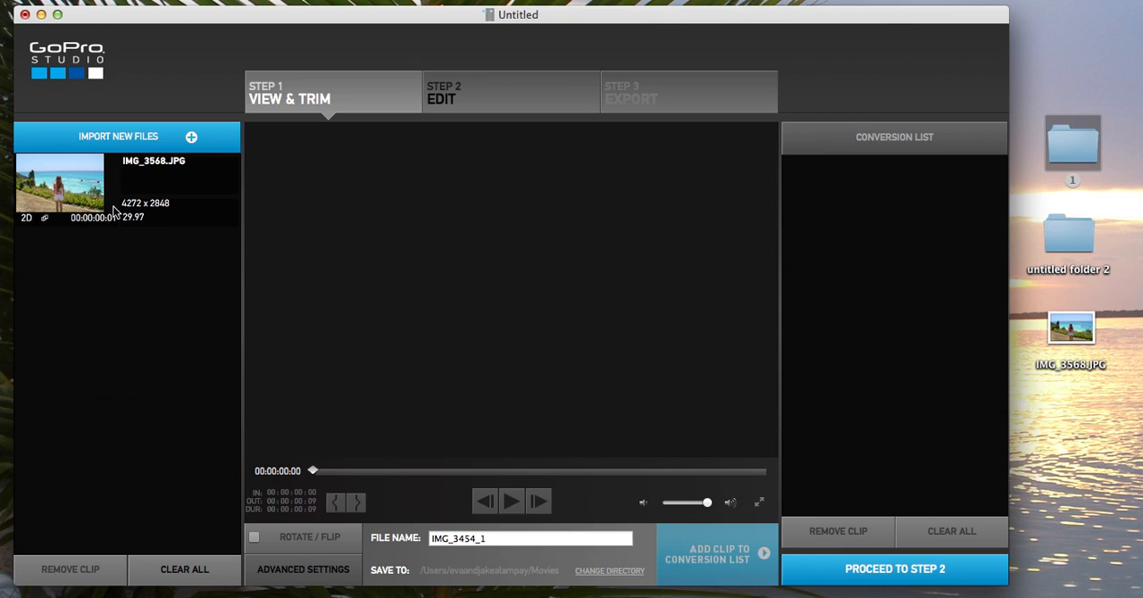
left_click(60, 183)
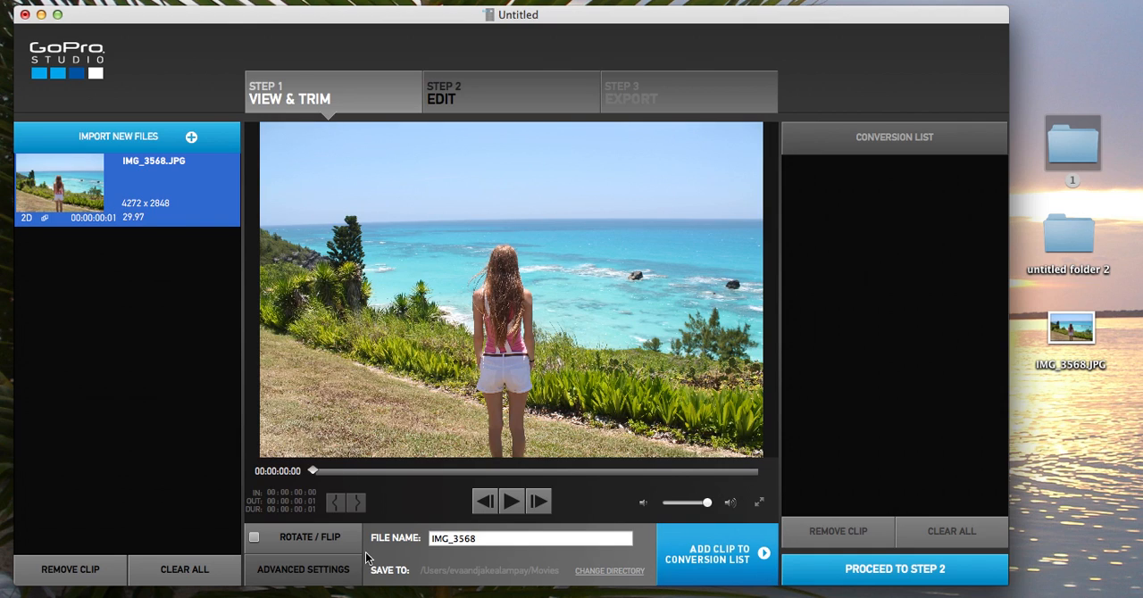
mouse_move(299, 571)
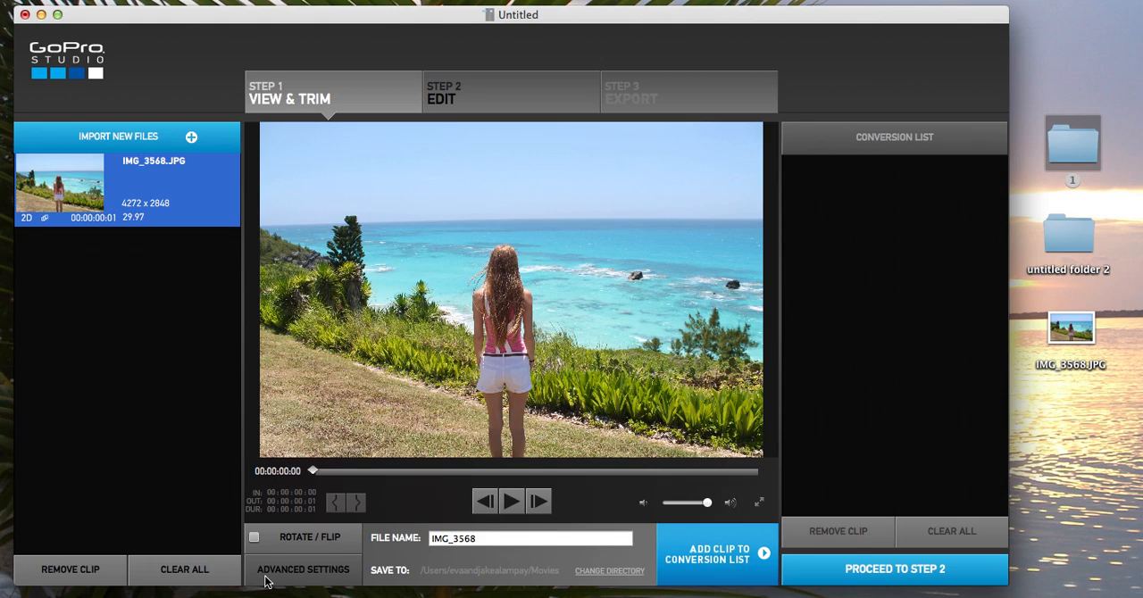
- Set the advanced conversion image size to 1080p 16:9, remembered for future clips
left_click(303, 570)
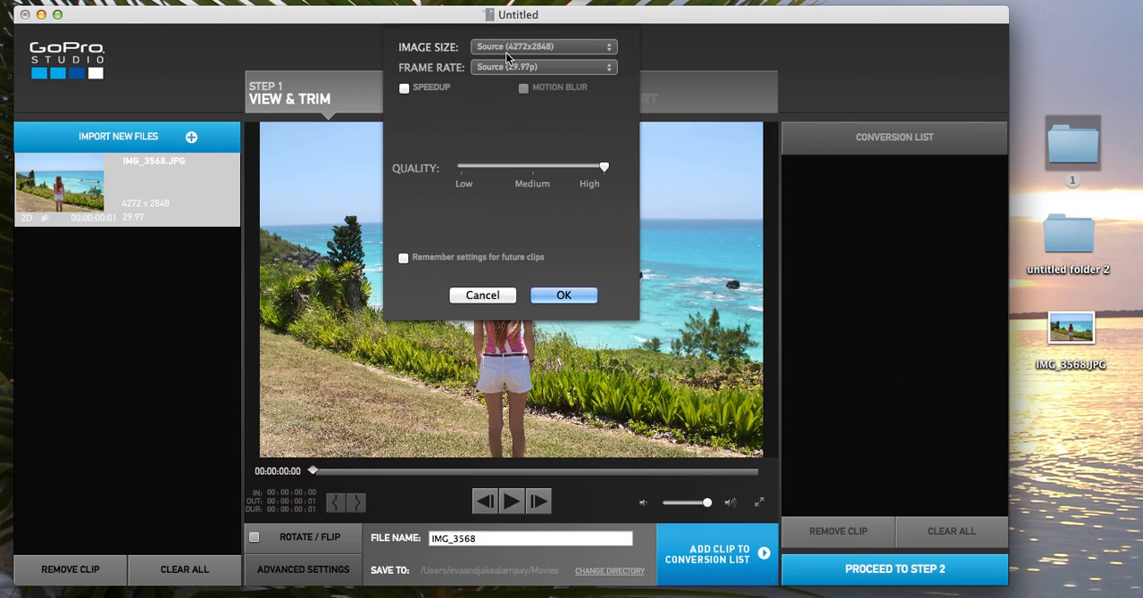
mouse_move(540, 60)
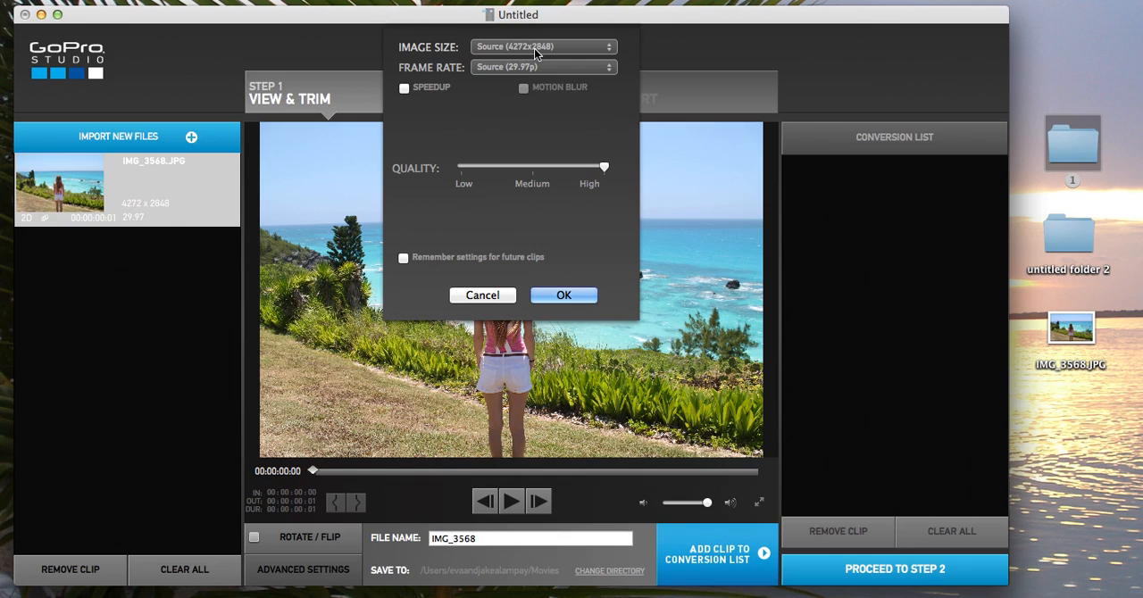
left_click(543, 46)
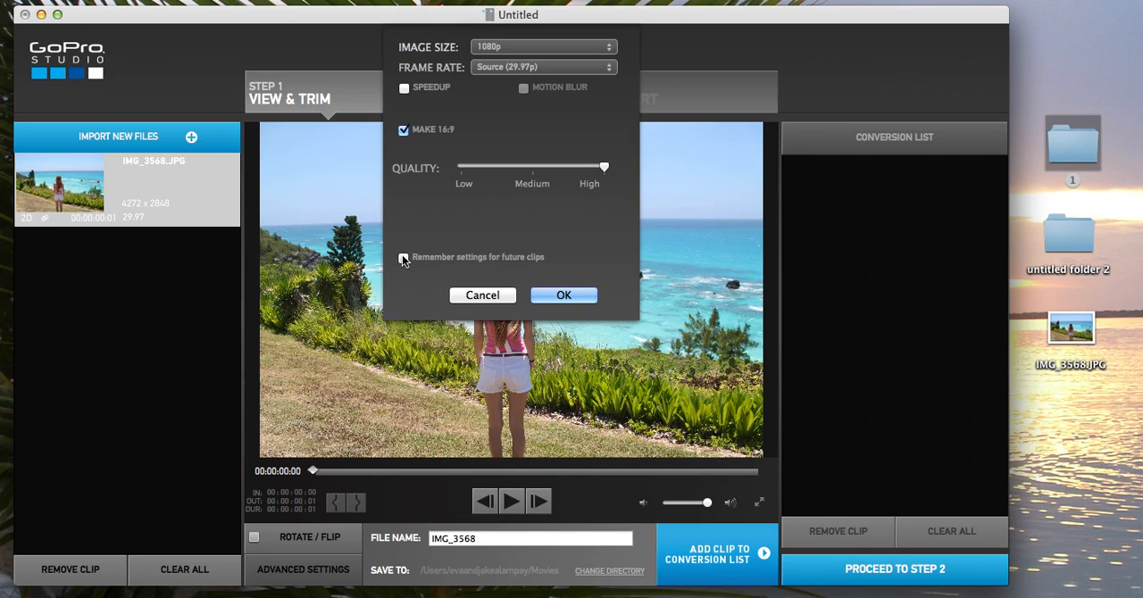
left_click(403, 258)
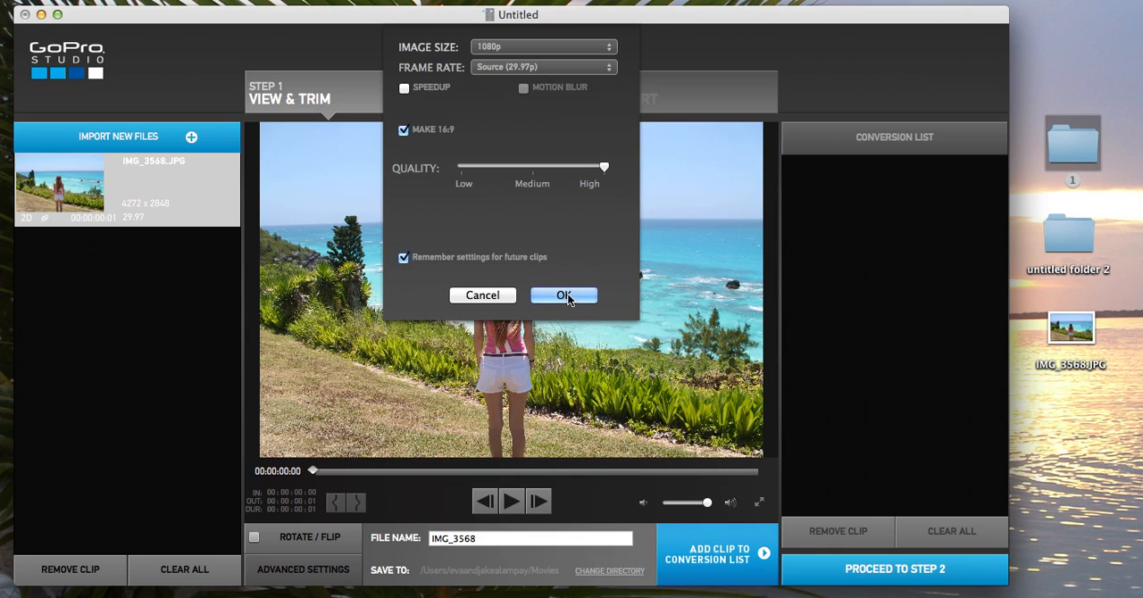
left_click(563, 296)
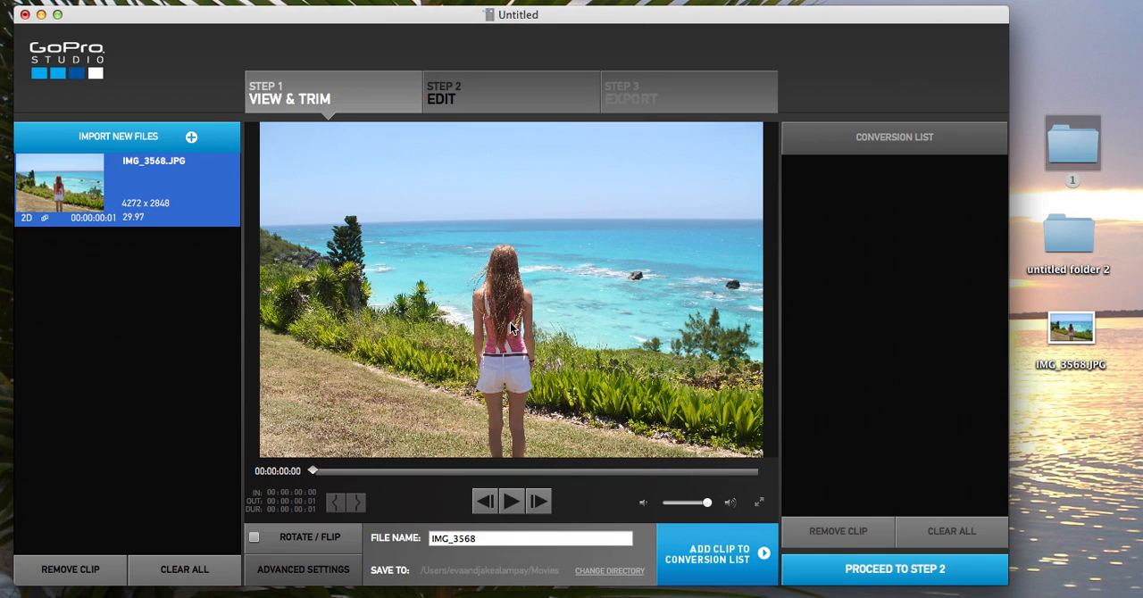
mouse_move(89, 204)
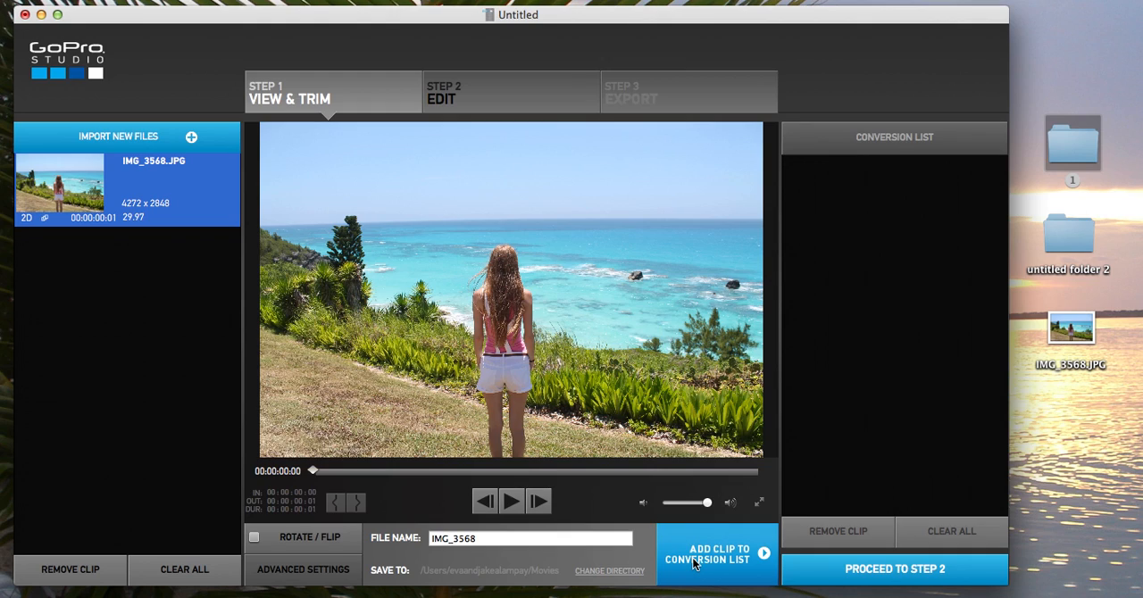
mouse_move(839, 566)
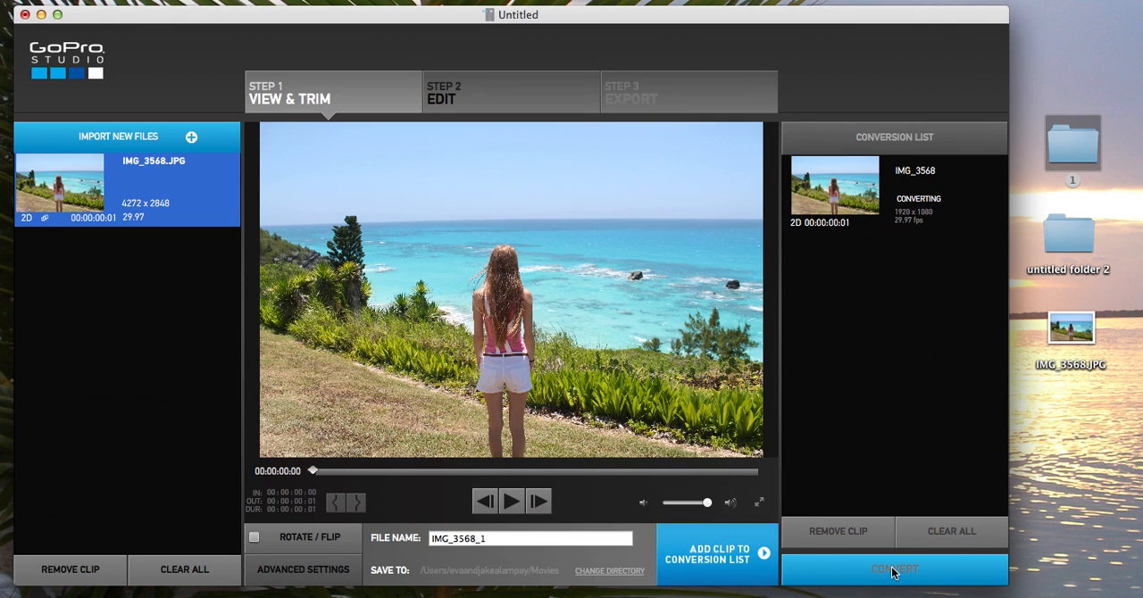
- Convert IMG_3568 to a 1920x1080 clip and continue to the Edit step
left_click(893, 570)
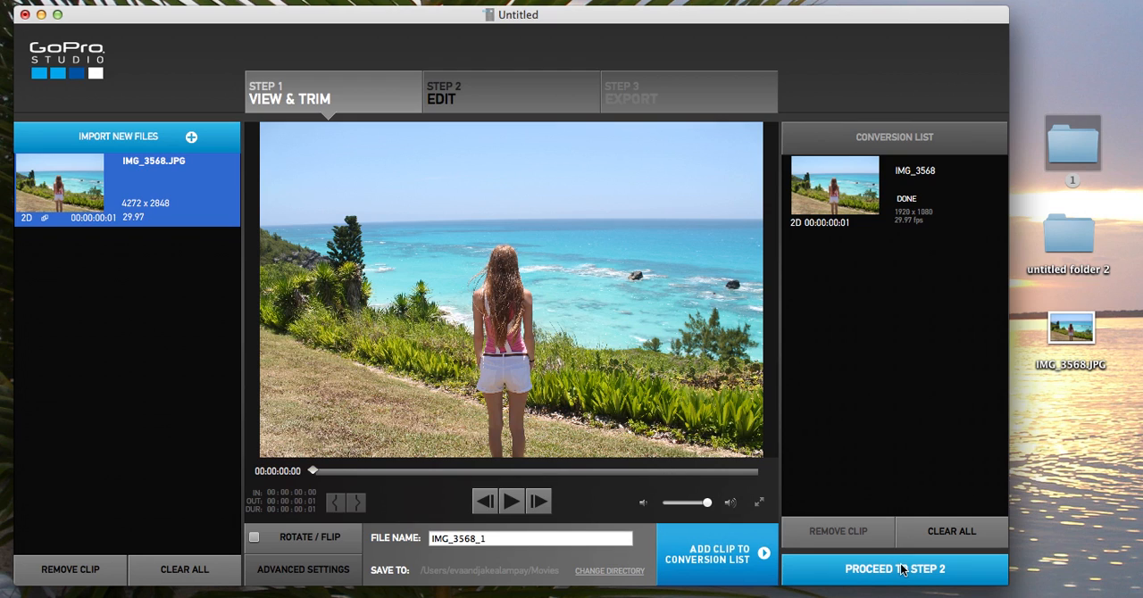
left_click(894, 569)
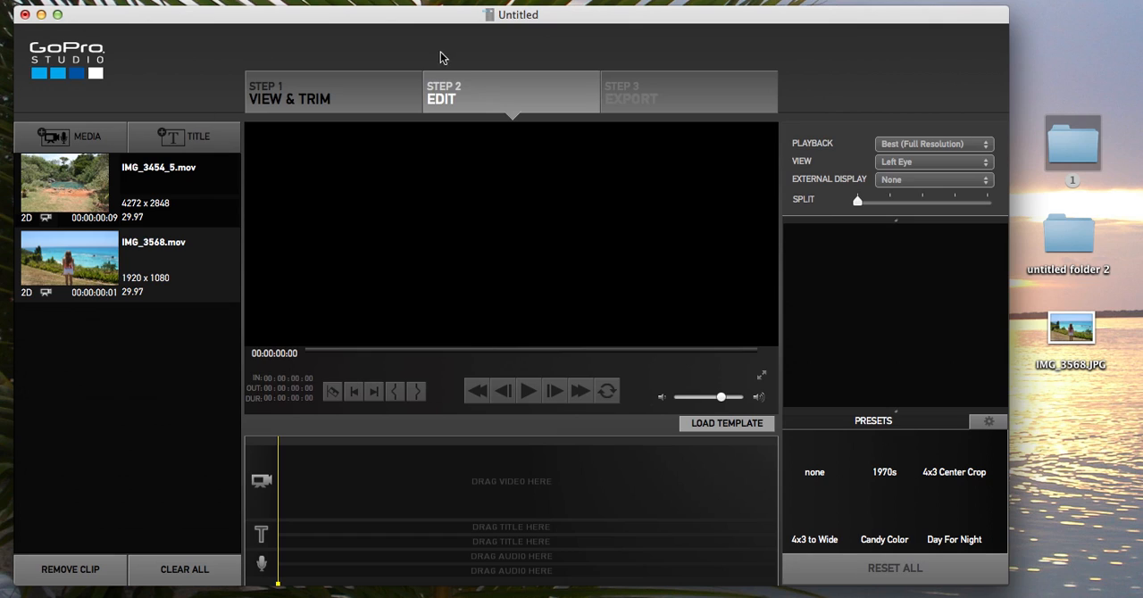
mouse_move(73, 277)
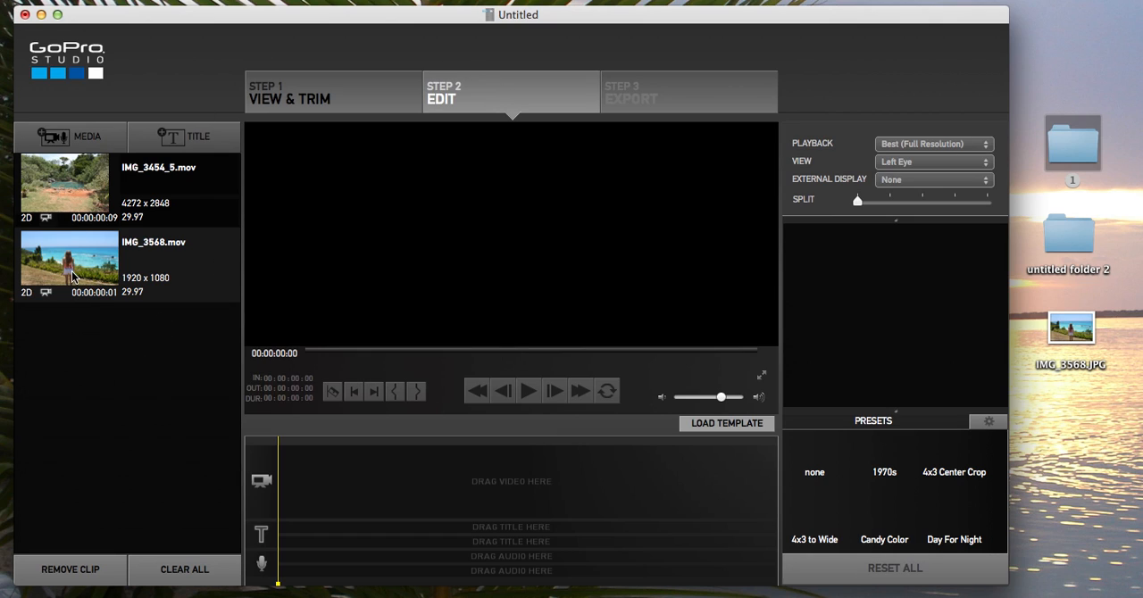
- Drag IMG_3568.mov from the media bin onto the video track and select it
left_click(67, 263)
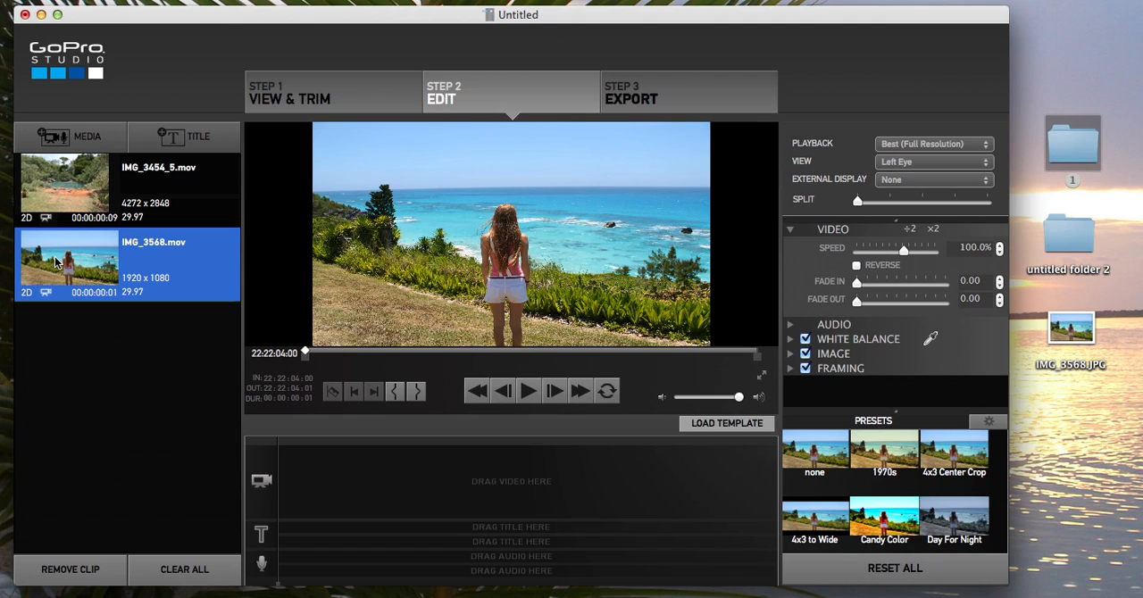
left_click_drag(63, 263, 276, 456)
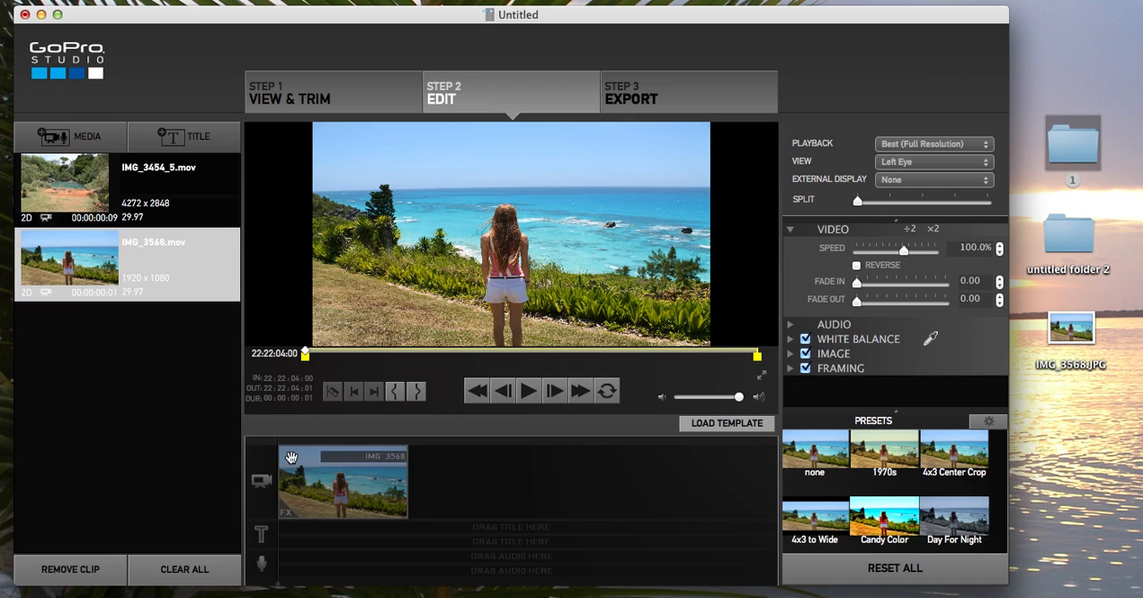
left_click(342, 481)
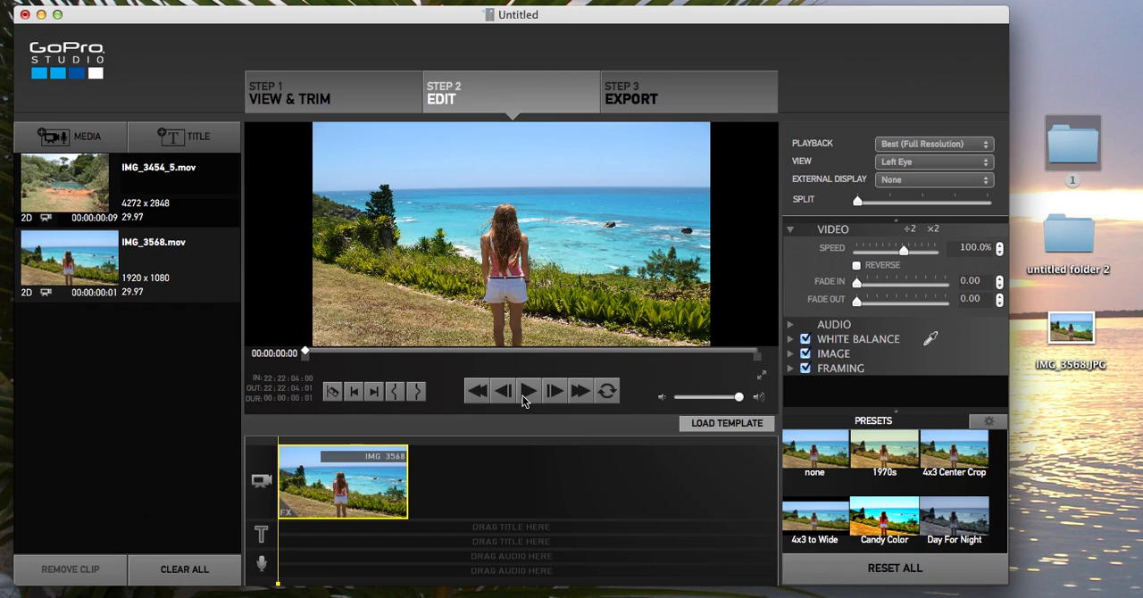
mouse_move(862, 261)
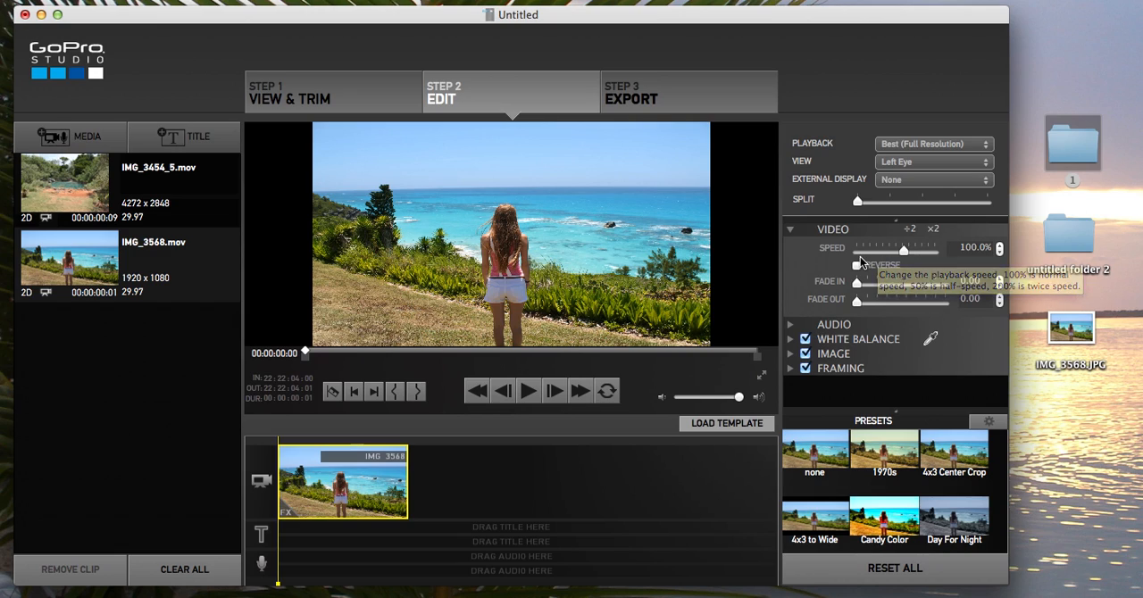
- Drag the Speed slider down to slow the clip, then preview playback
left_click_drag(906, 250, 901, 253)
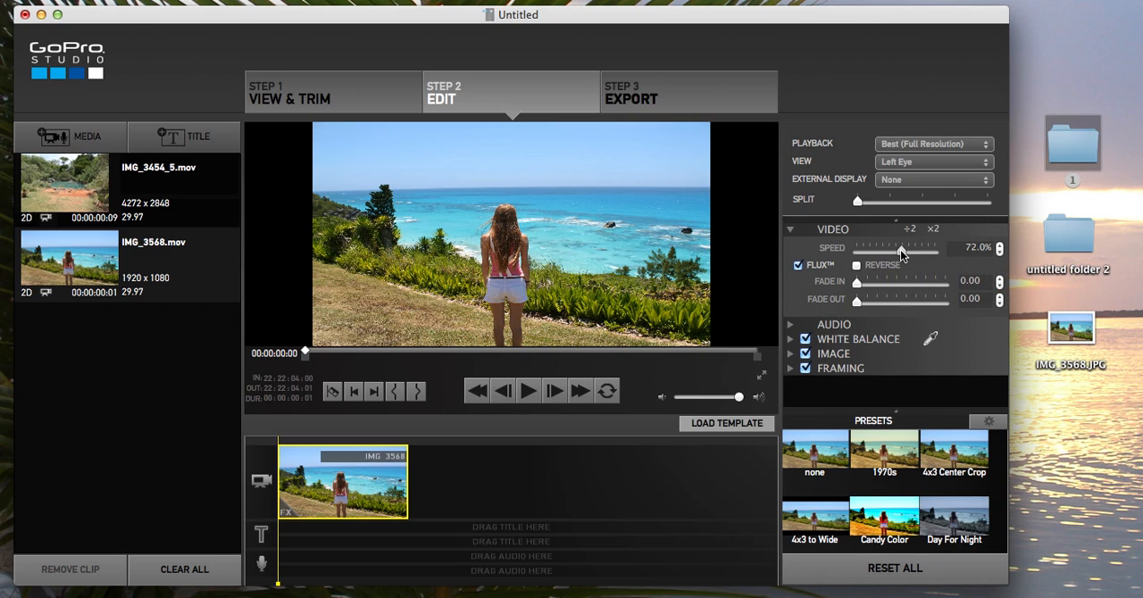
left_click_drag(906, 250, 893, 250)
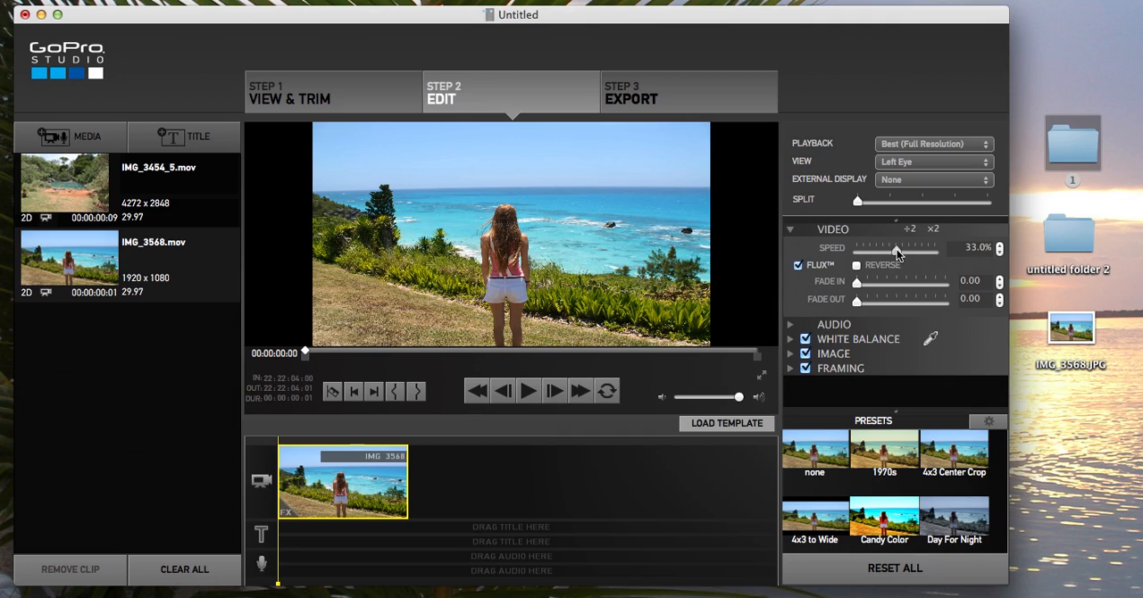
left_click_drag(897, 252, 865, 252)
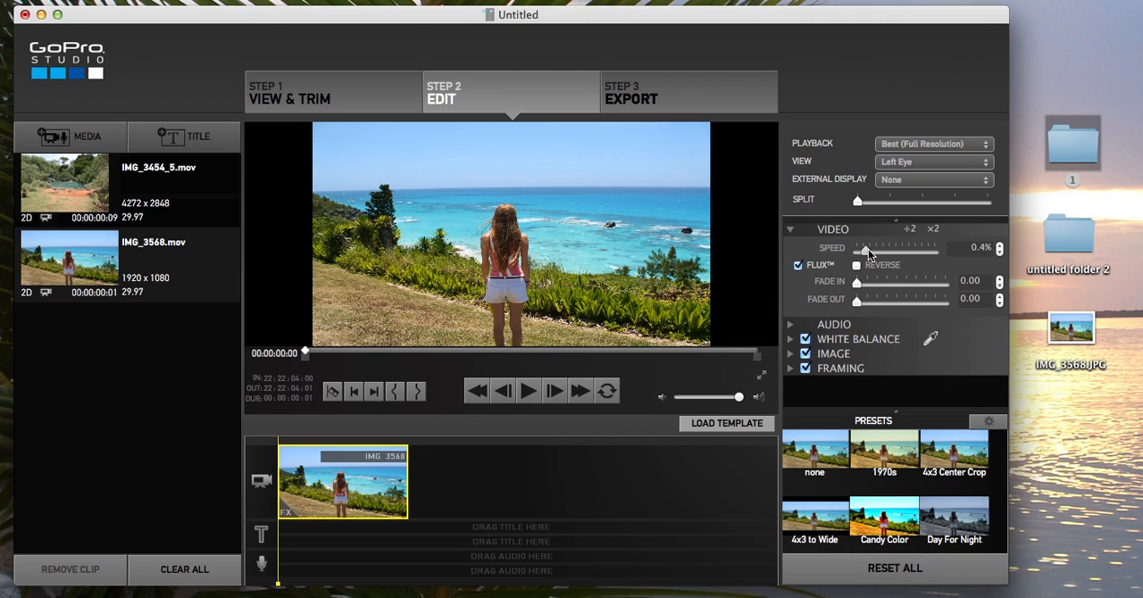
left_click_drag(868, 250, 880, 251)
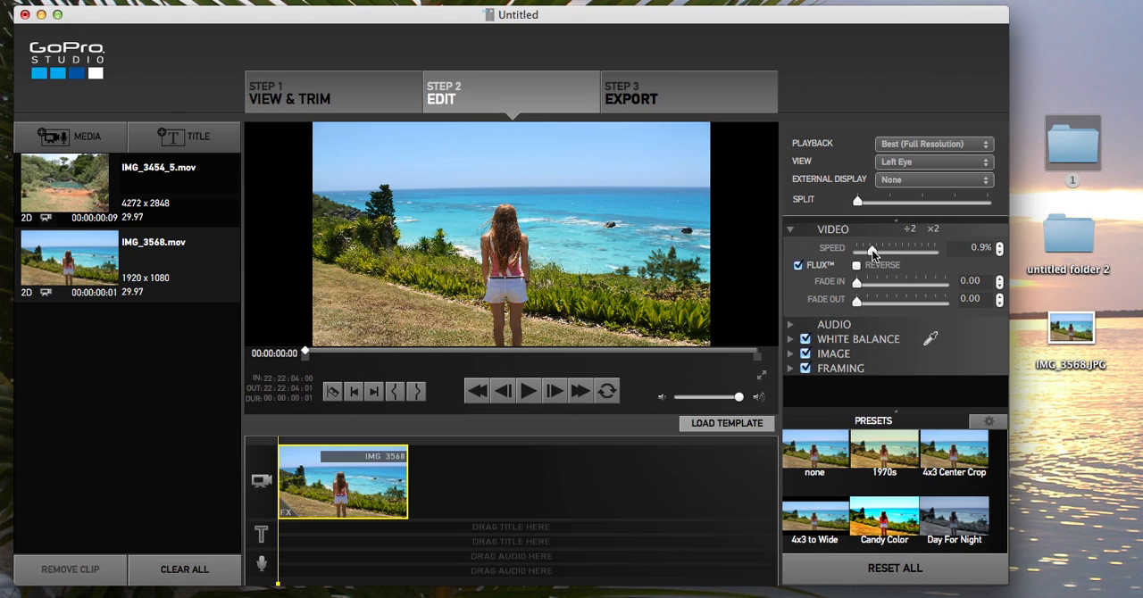
mouse_move(639, 374)
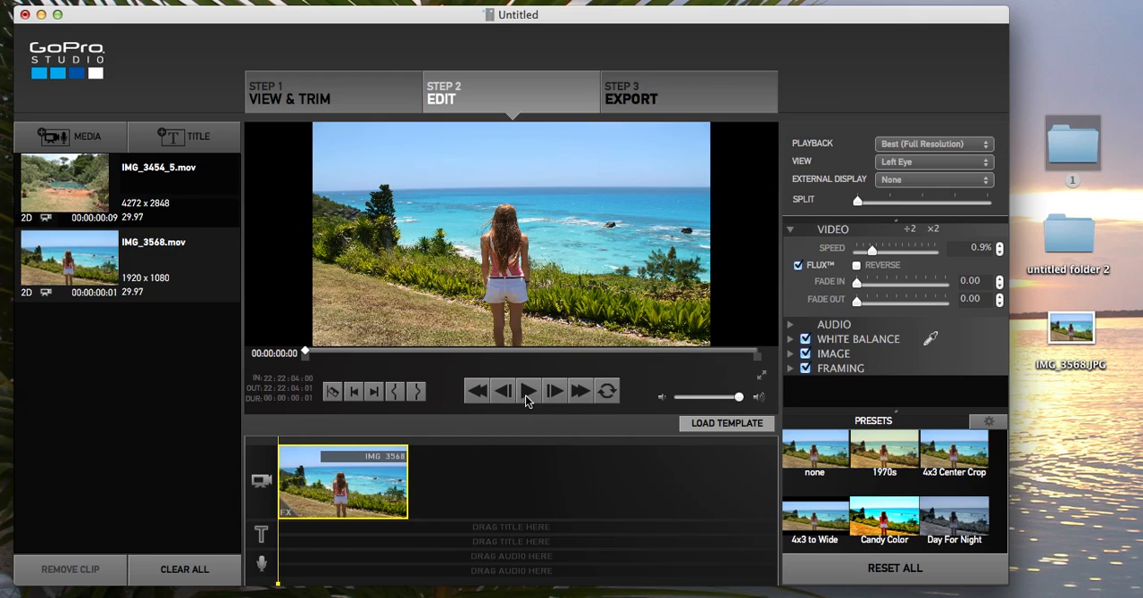
left_click(527, 390)
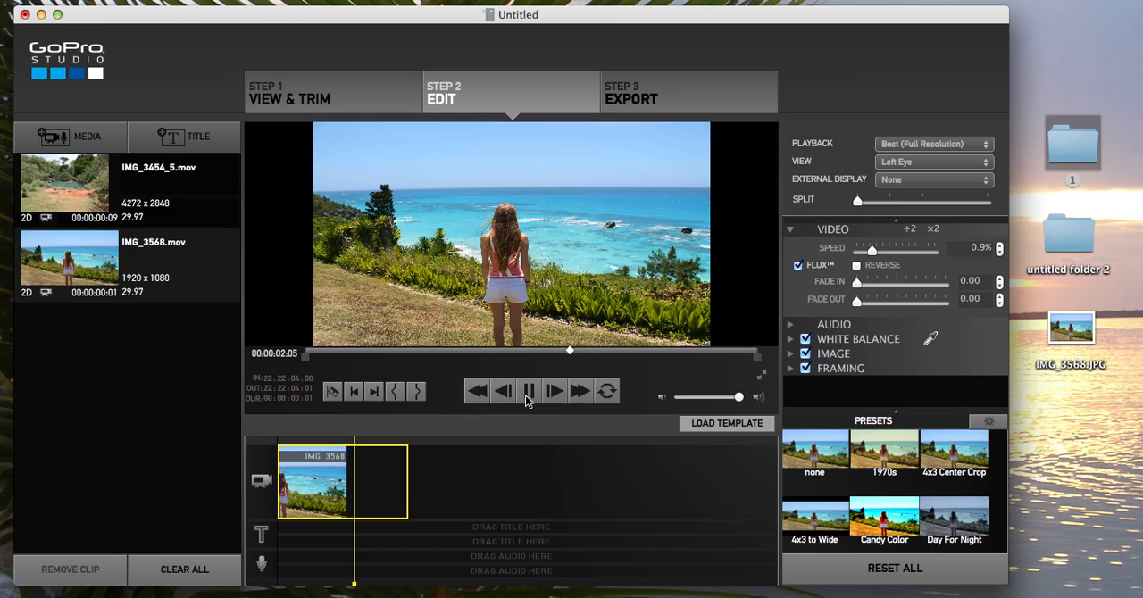
left_click(528, 390)
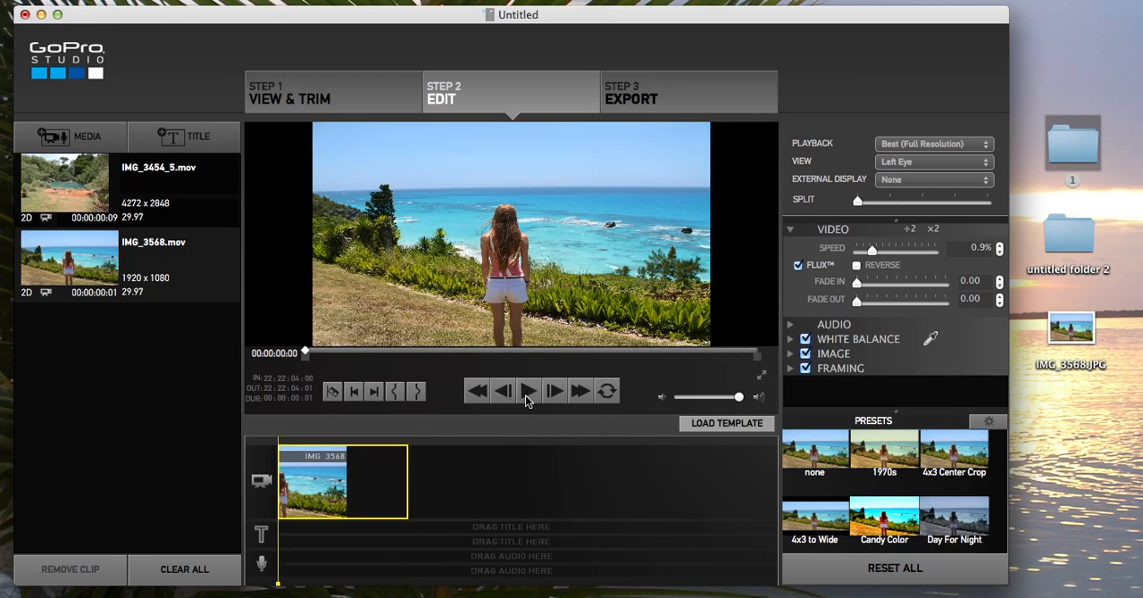
mouse_move(999, 259)
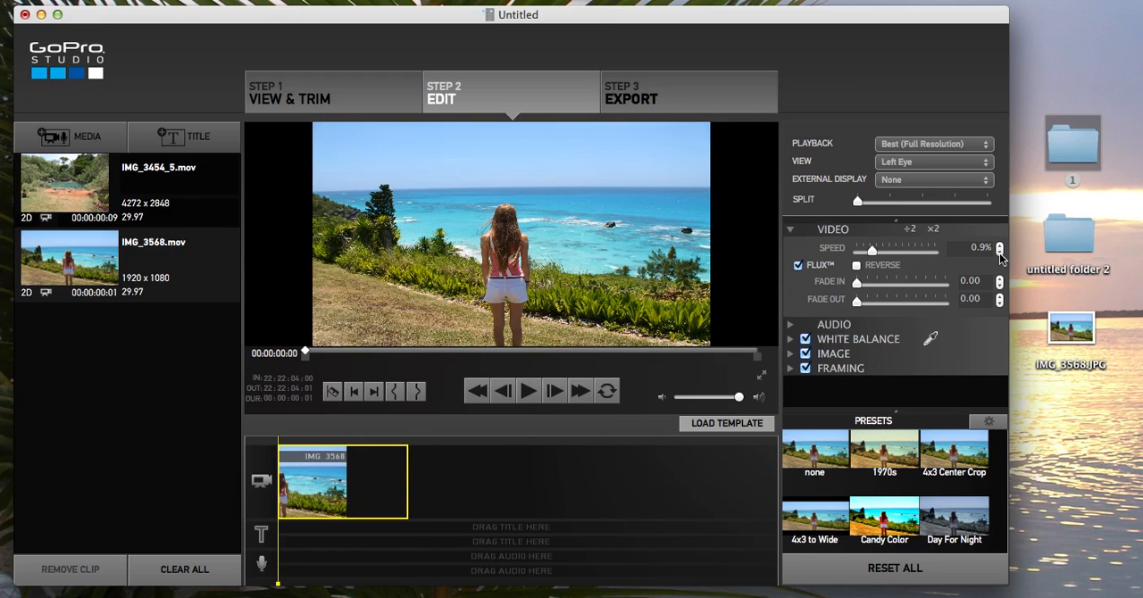
mouse_move(875, 255)
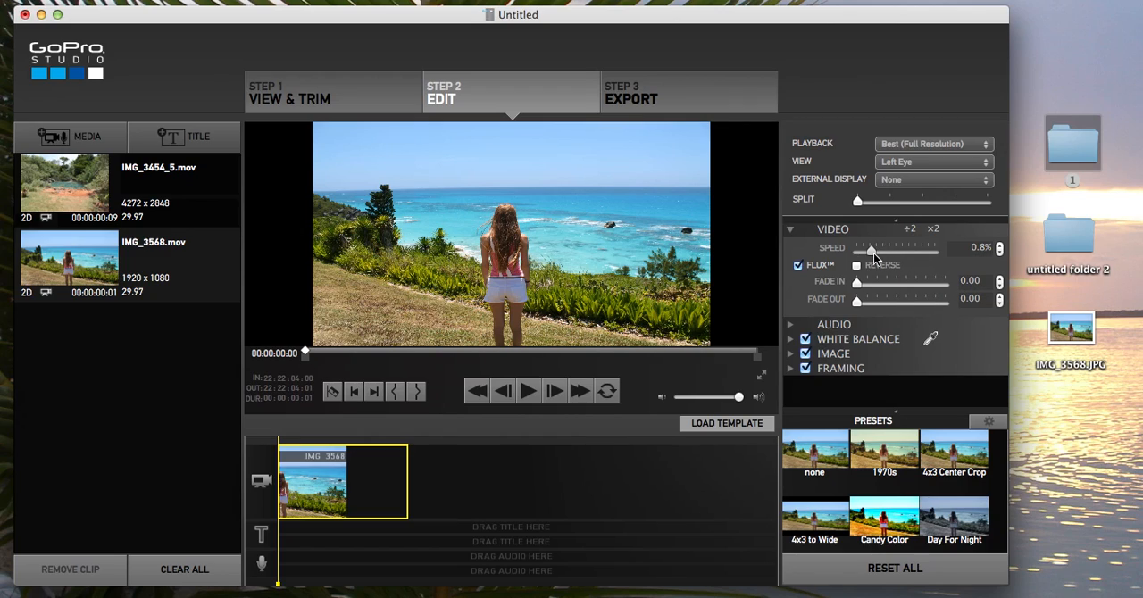
- Lower the clip speed to 0.5% and replay the slowed clip
left_click_drag(875, 248, 870, 249)
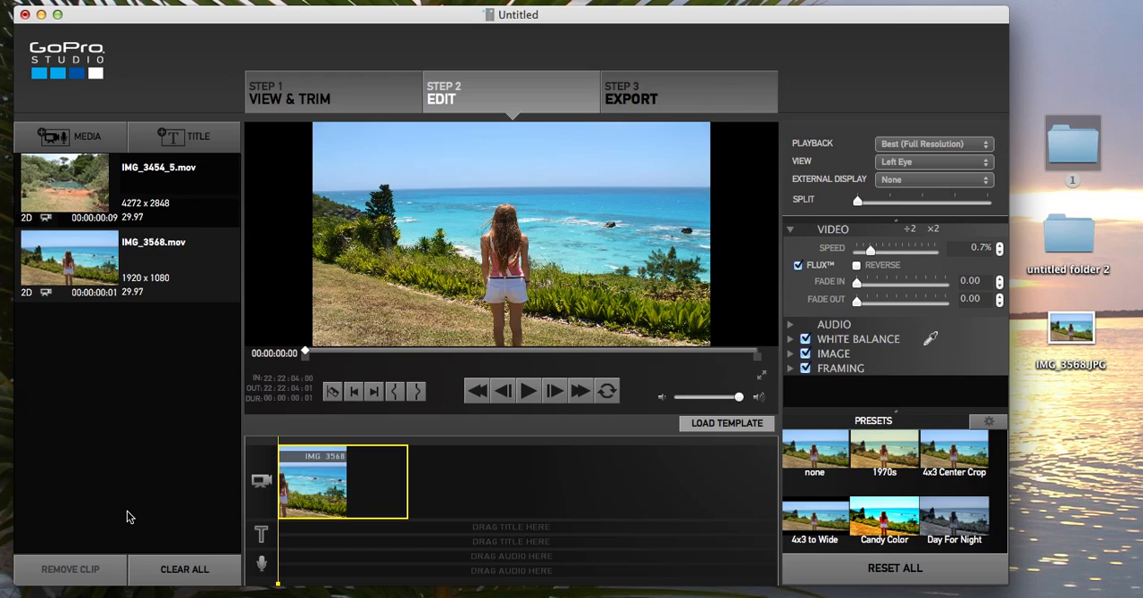
left_click_drag(873, 248, 868, 248)
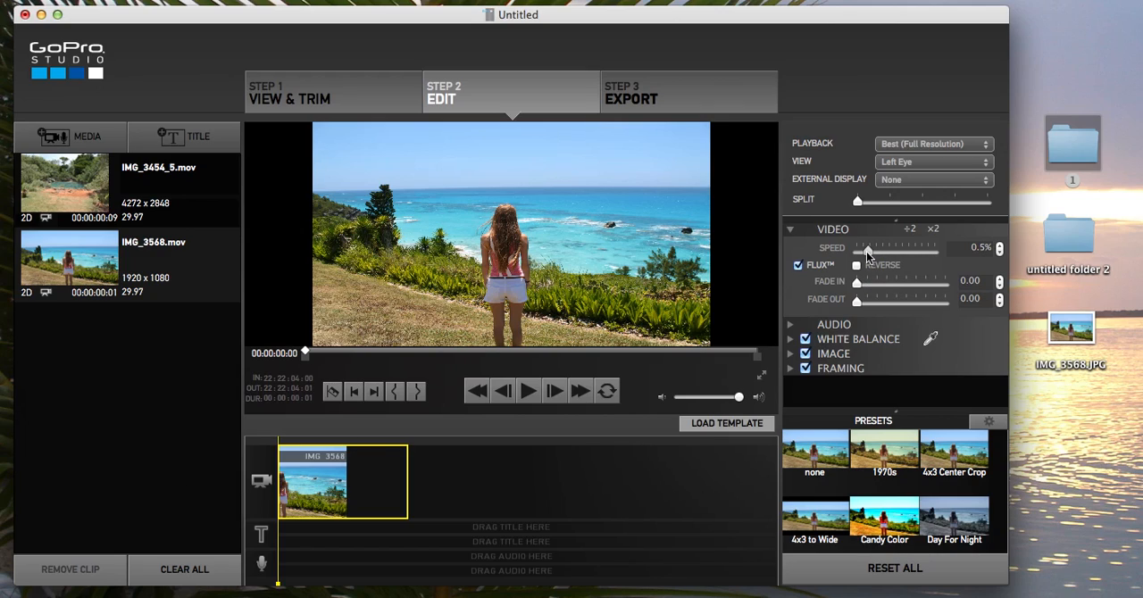
left_click(527, 390)
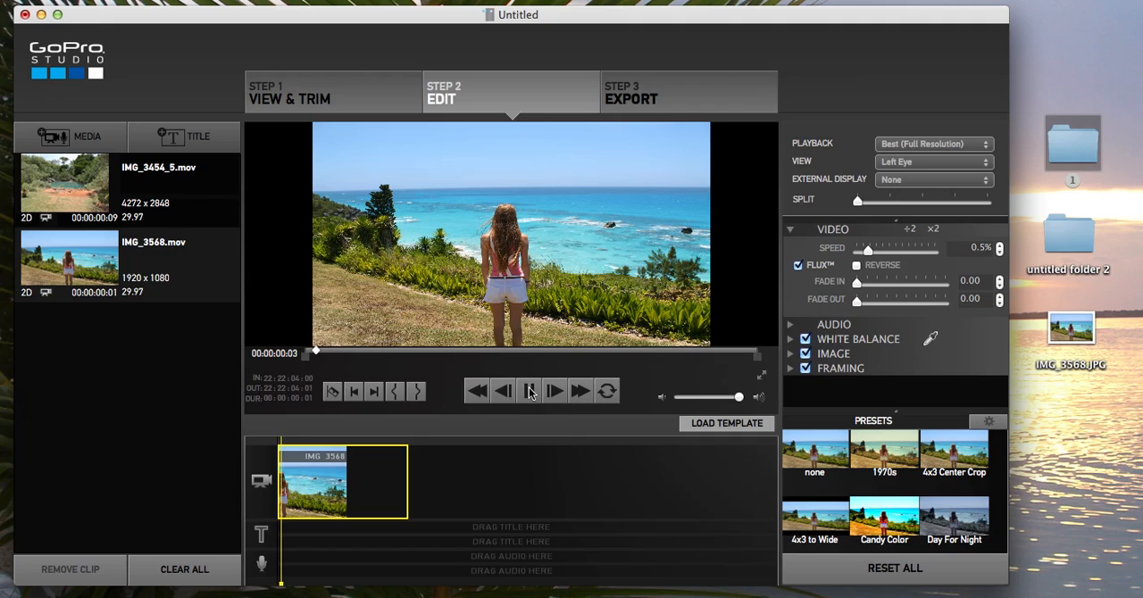
left_click(528, 390)
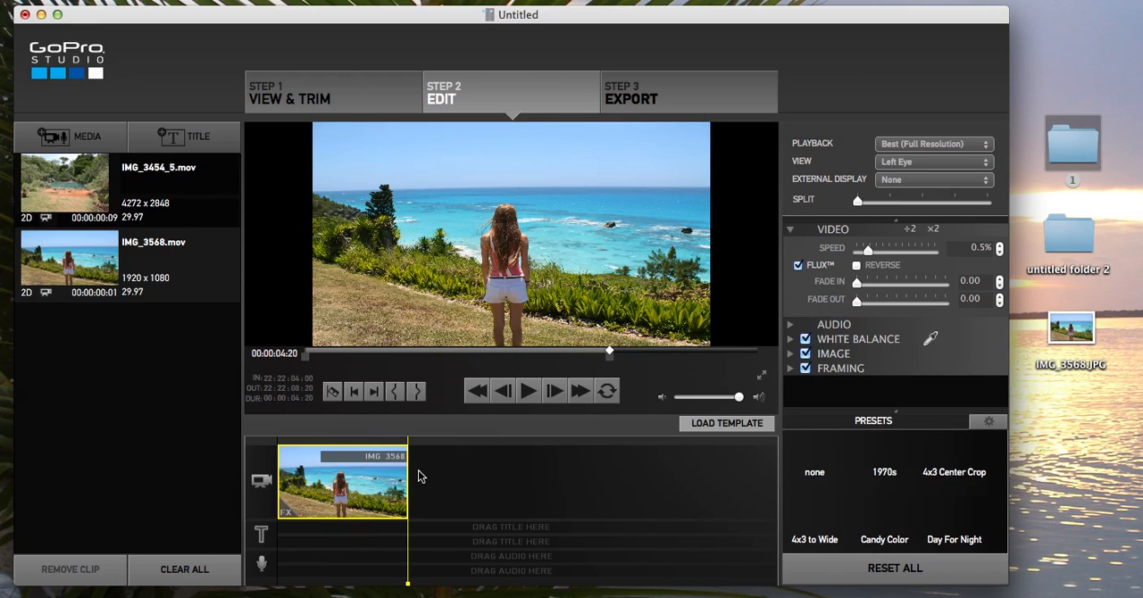
mouse_move(522, 444)
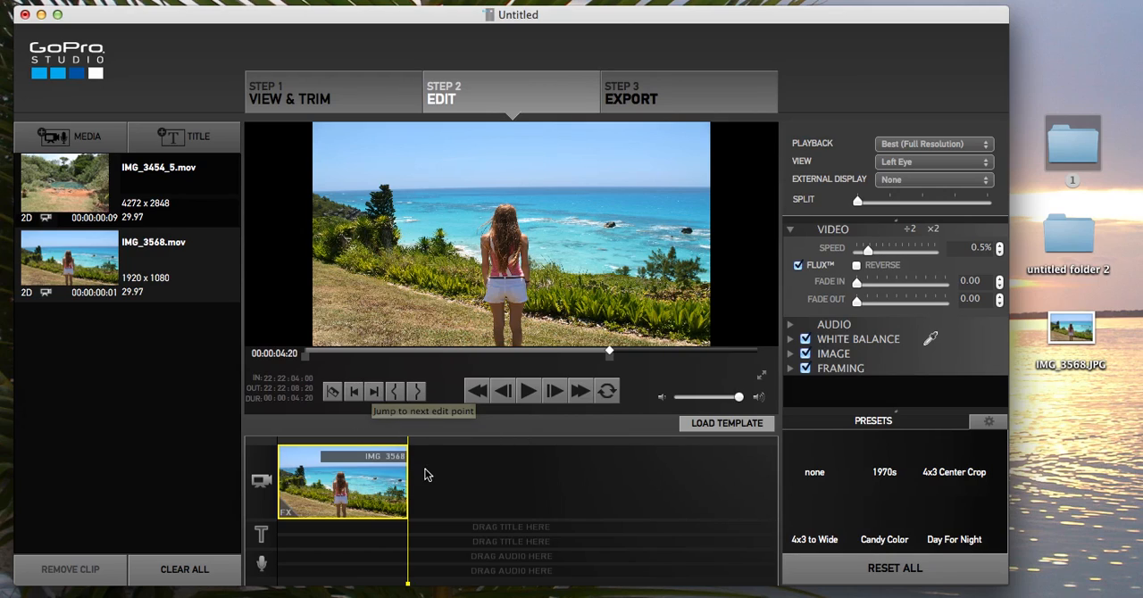
mouse_move(714, 386)
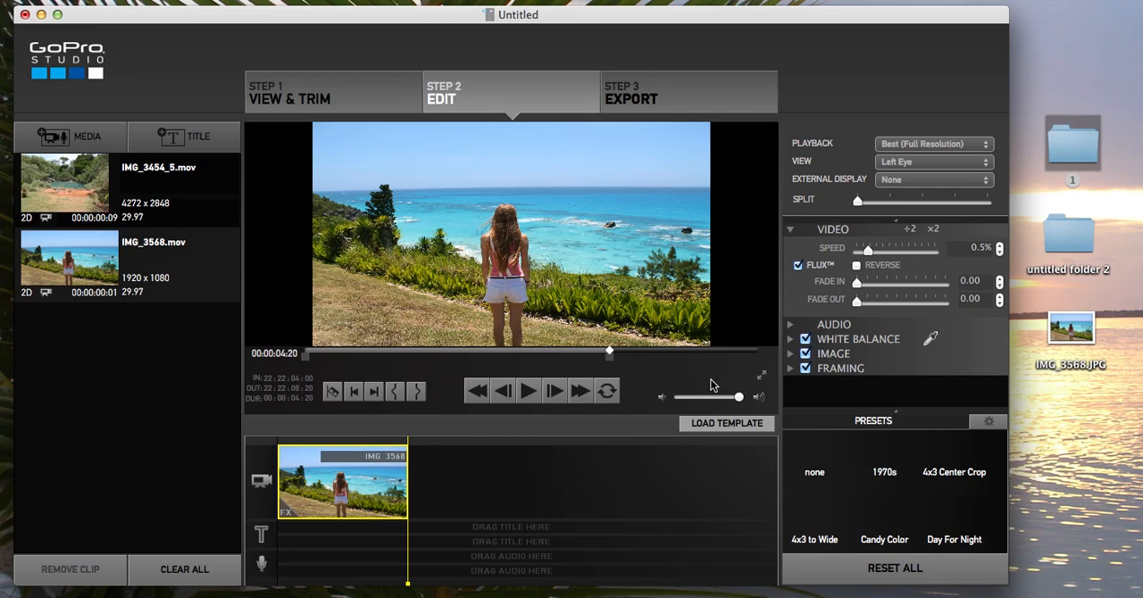
mouse_move(792, 357)
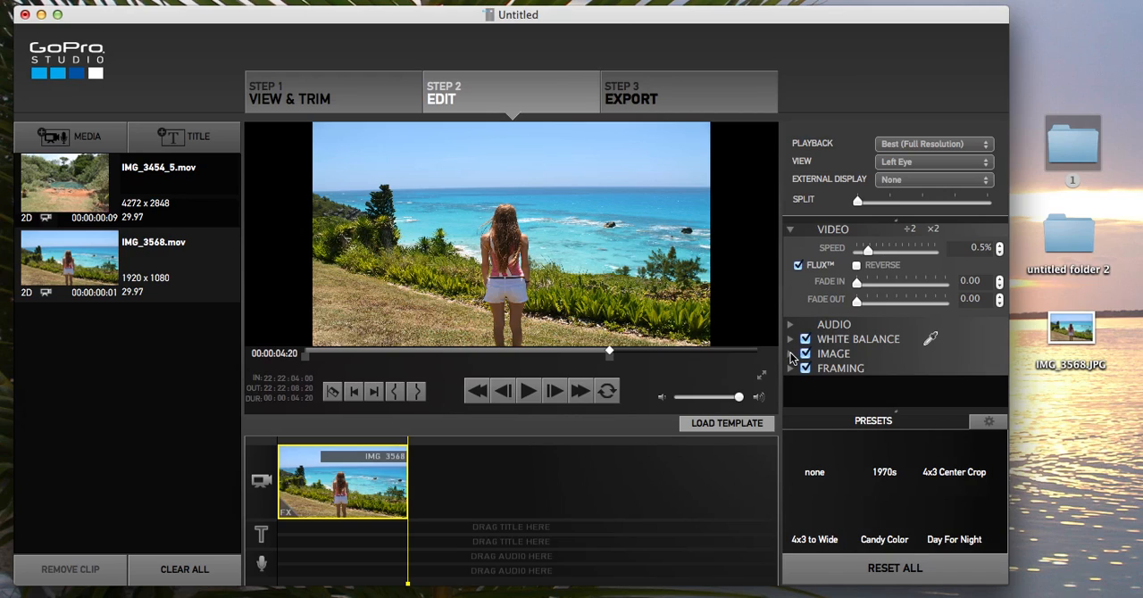
- Expand the IMAGE section to show exposure, contrast, saturation and sharpness sliders
left_click(789, 353)
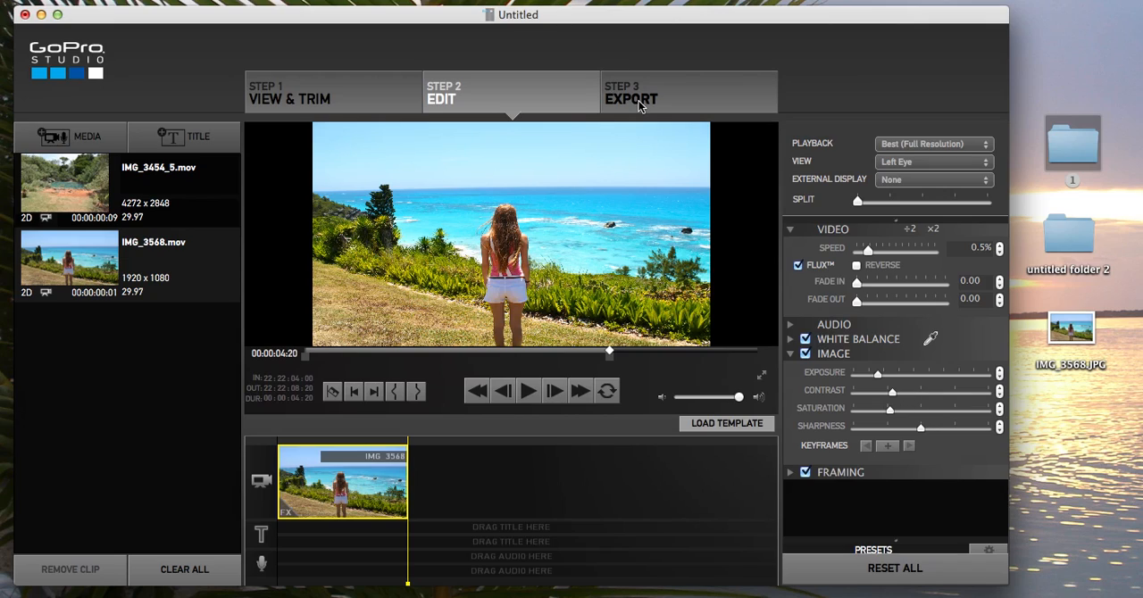
mouse_move(669, 94)
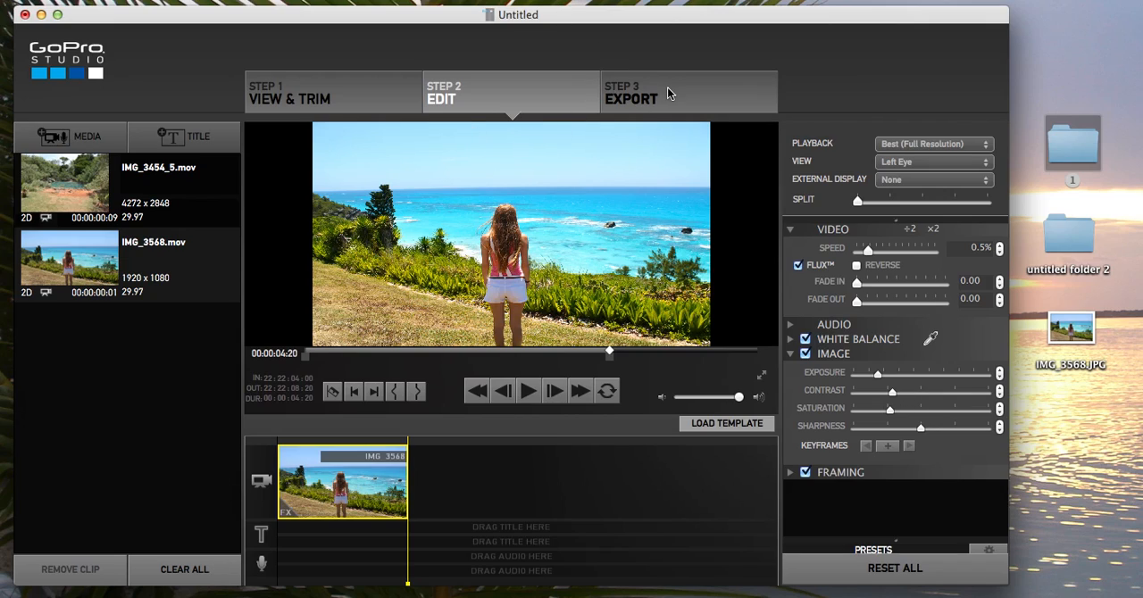
left_click(631, 92)
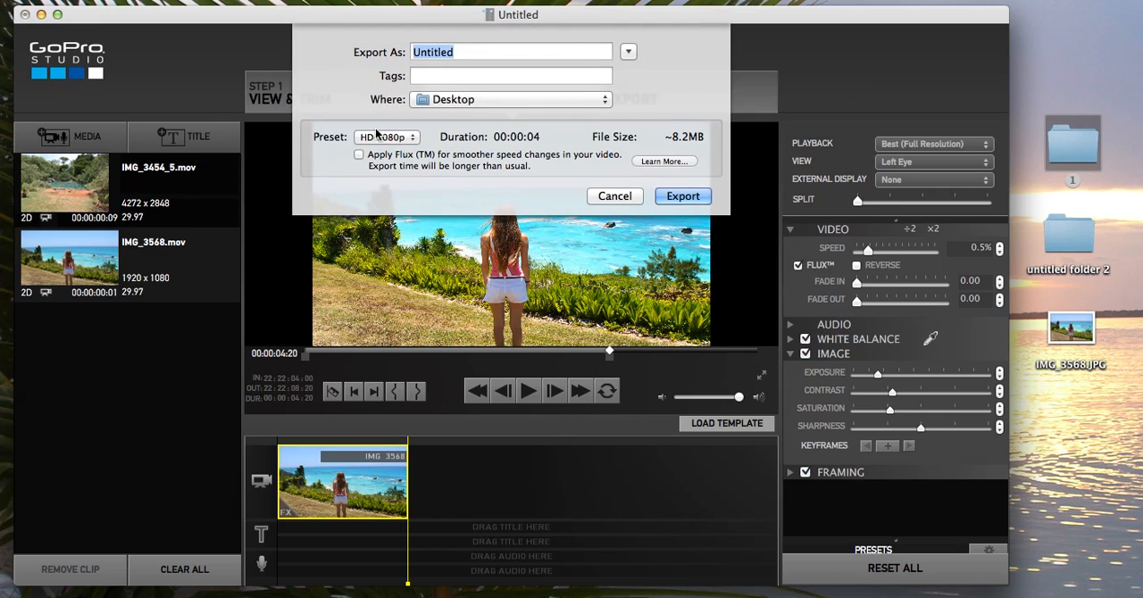
mouse_move(360, 154)
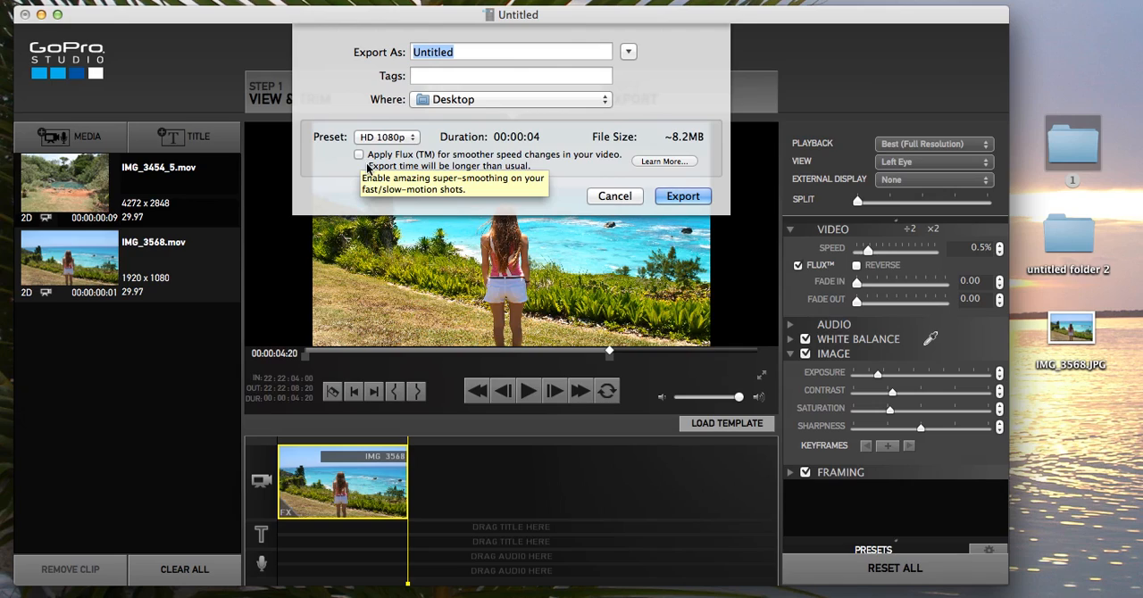
mouse_move(387, 169)
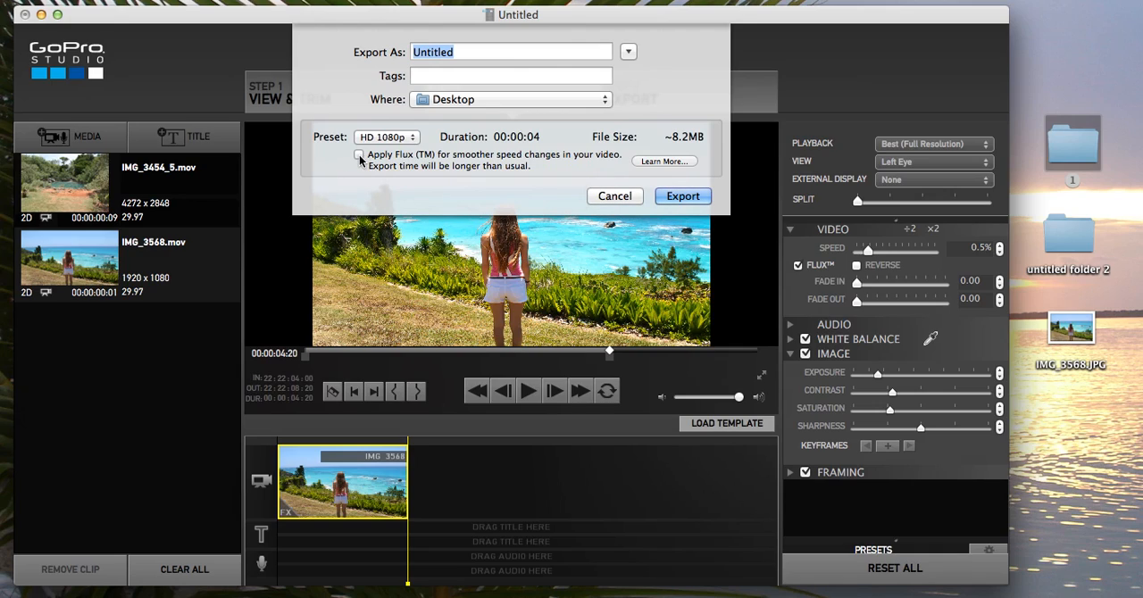
mouse_move(386, 137)
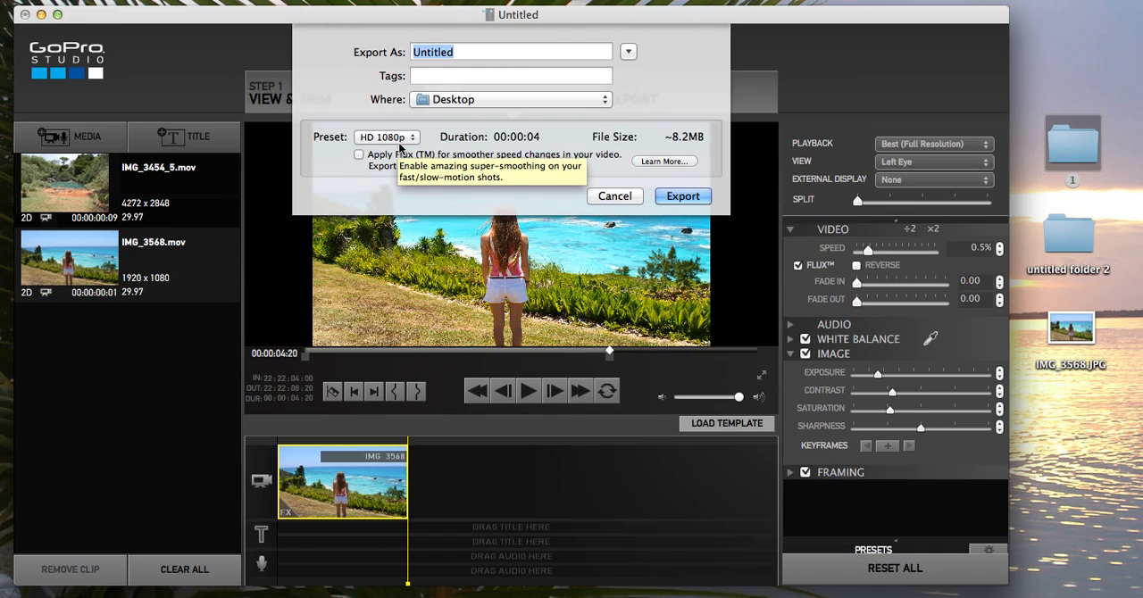
left_click(386, 137)
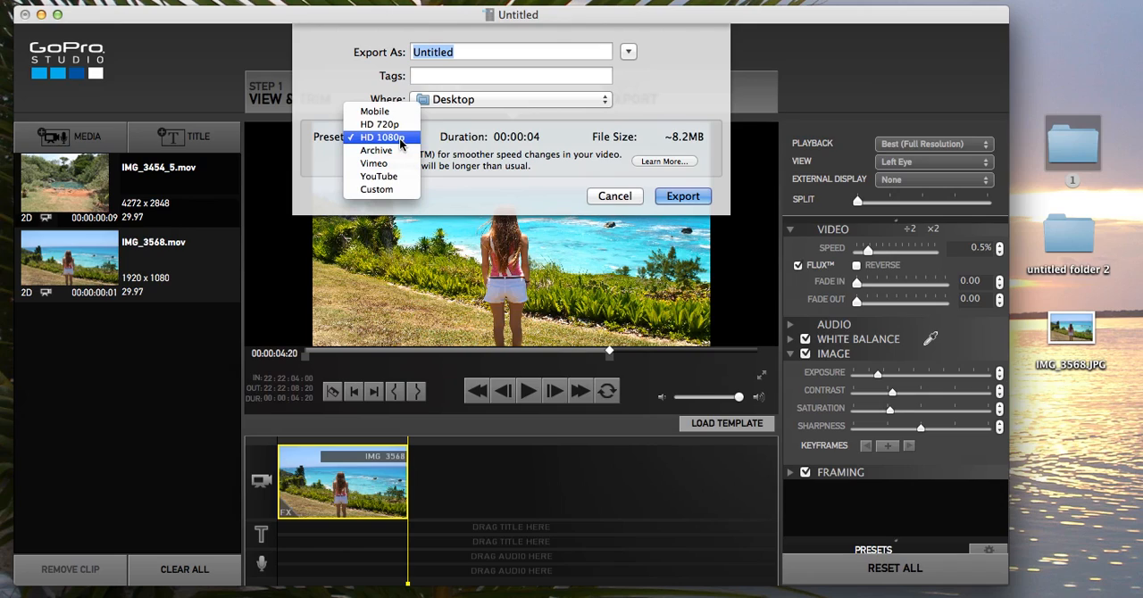
mouse_move(378, 176)
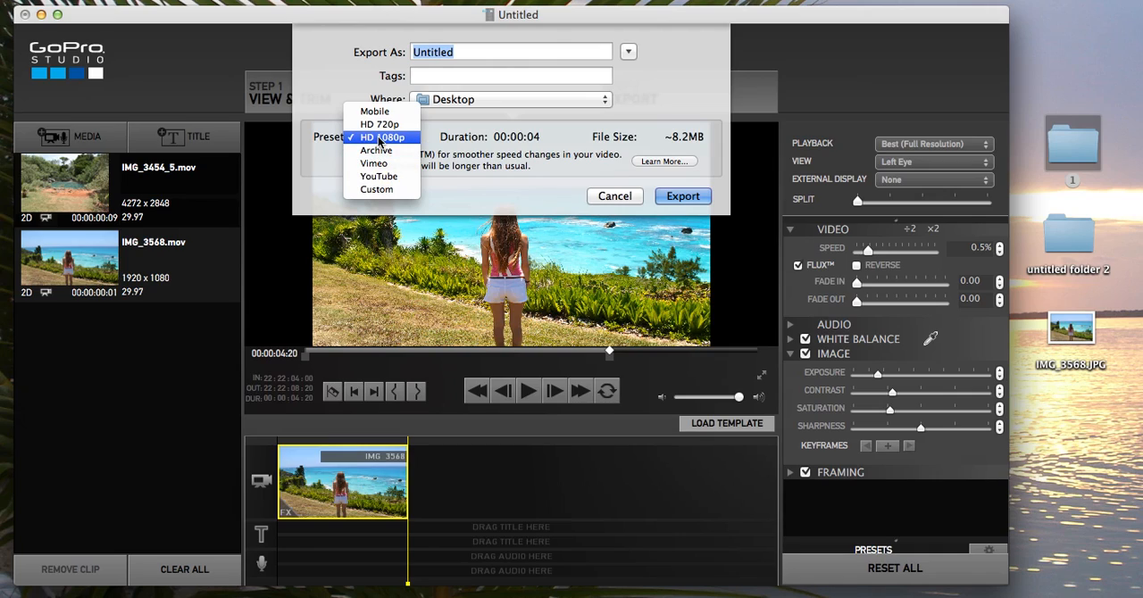
left_click(382, 136)
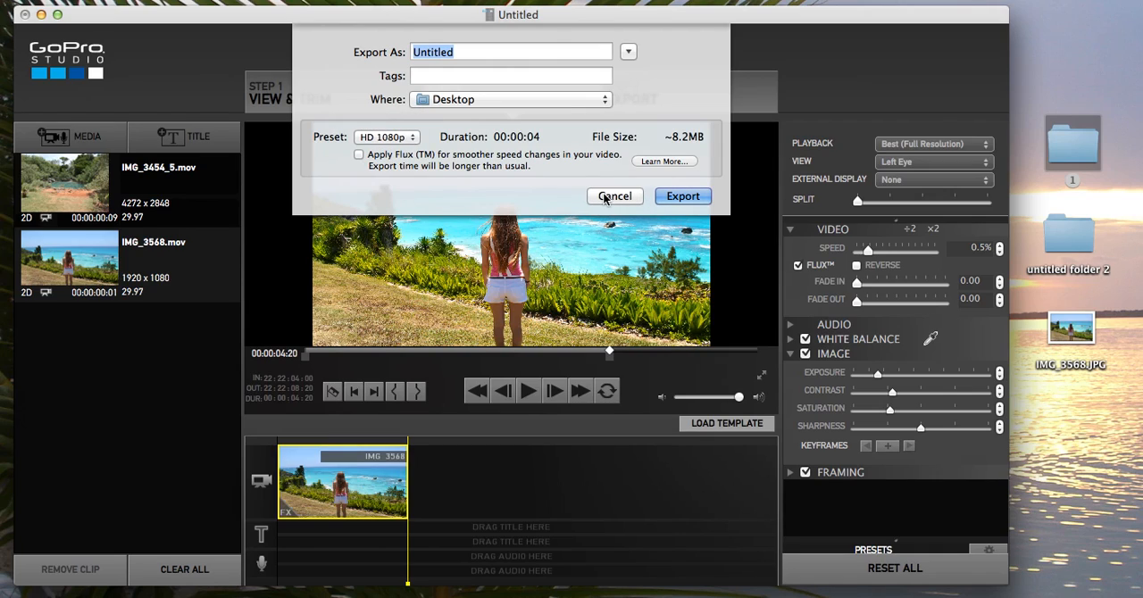
left_click(615, 196)
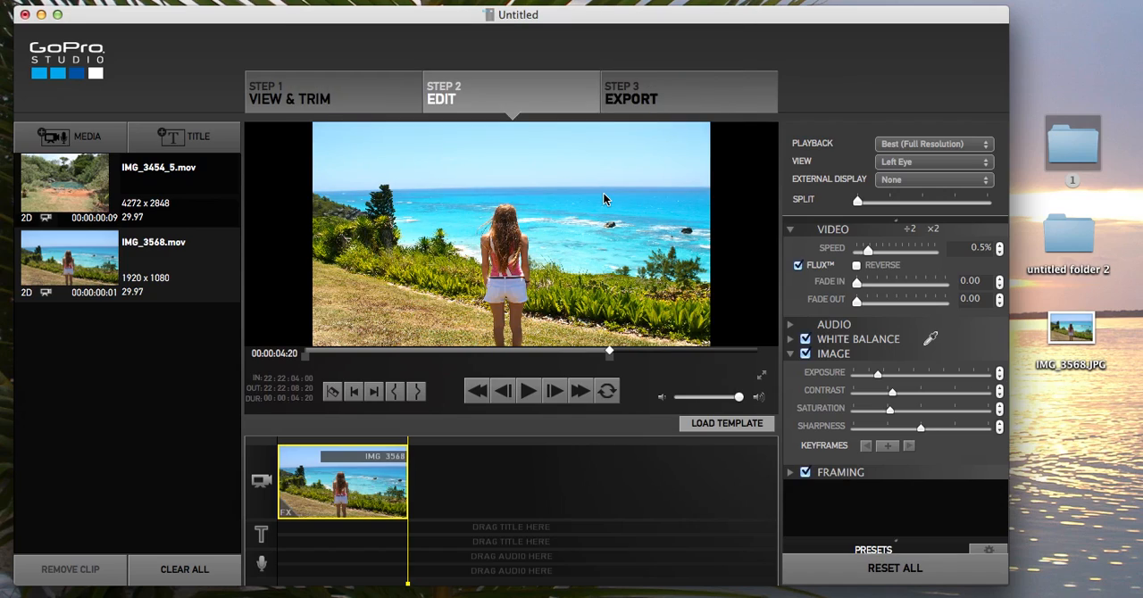